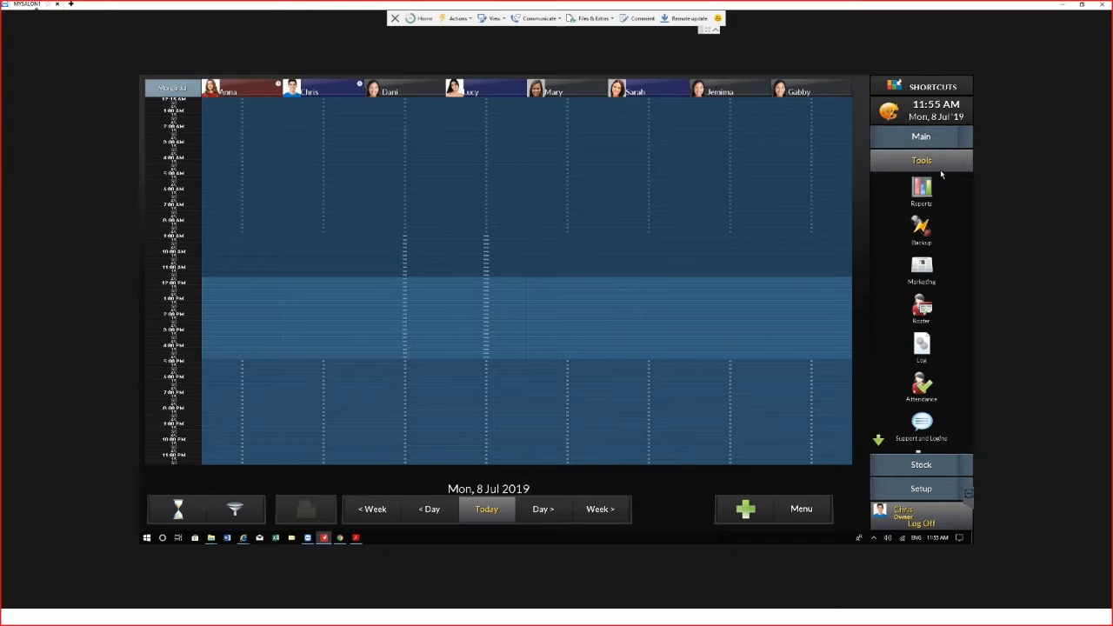
Step: Open the Marketing client-selection screen from the Tools sidebar
{"action": "left_click", "coordinate": [921, 269]}
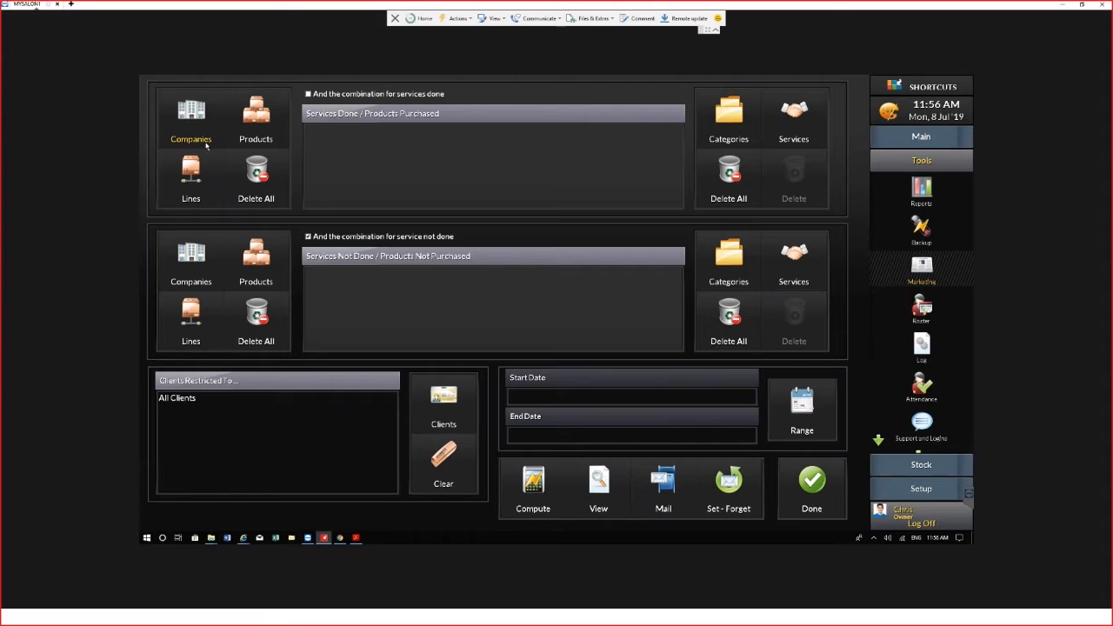
{"action": "mouse_move", "coordinate": [282, 165]}
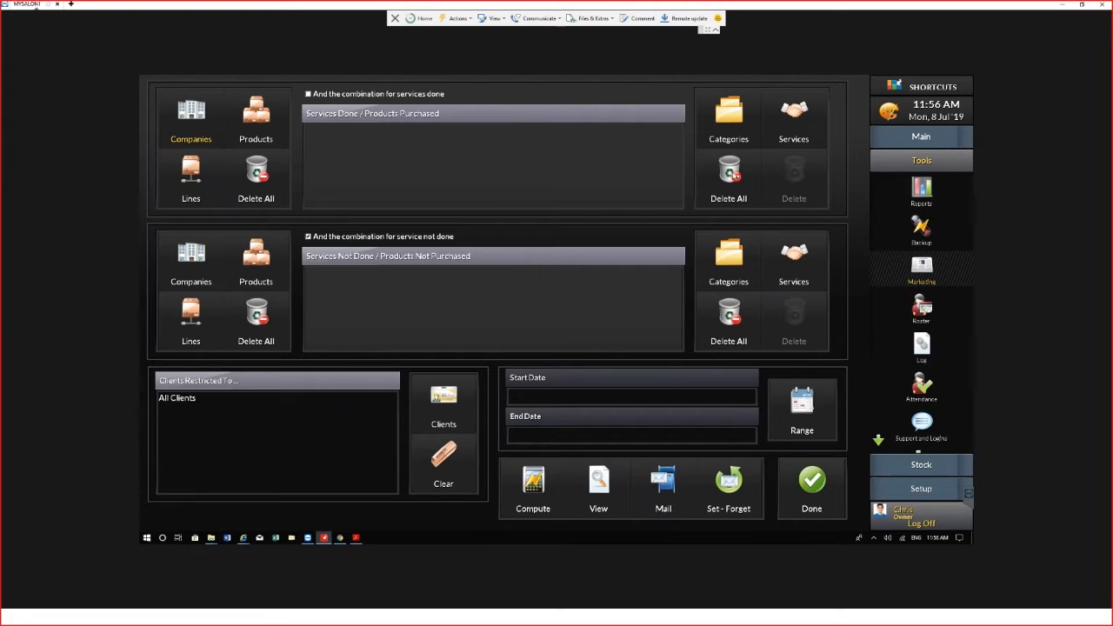
{"action": "mouse_move", "coordinate": [355, 226]}
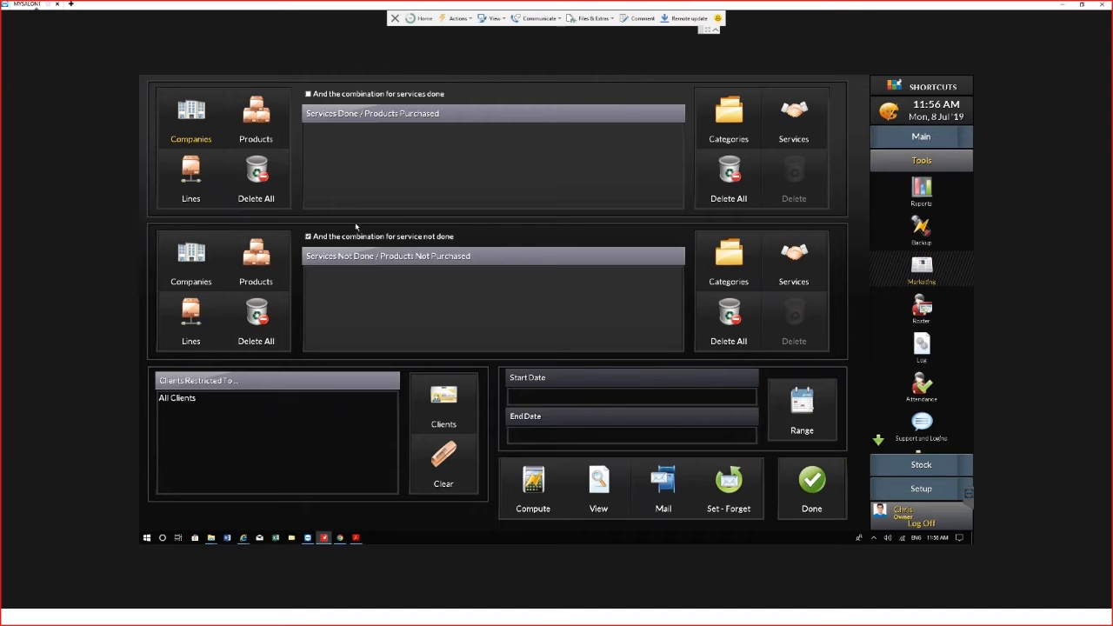
{"action": "mouse_move", "coordinate": [680, 292]}
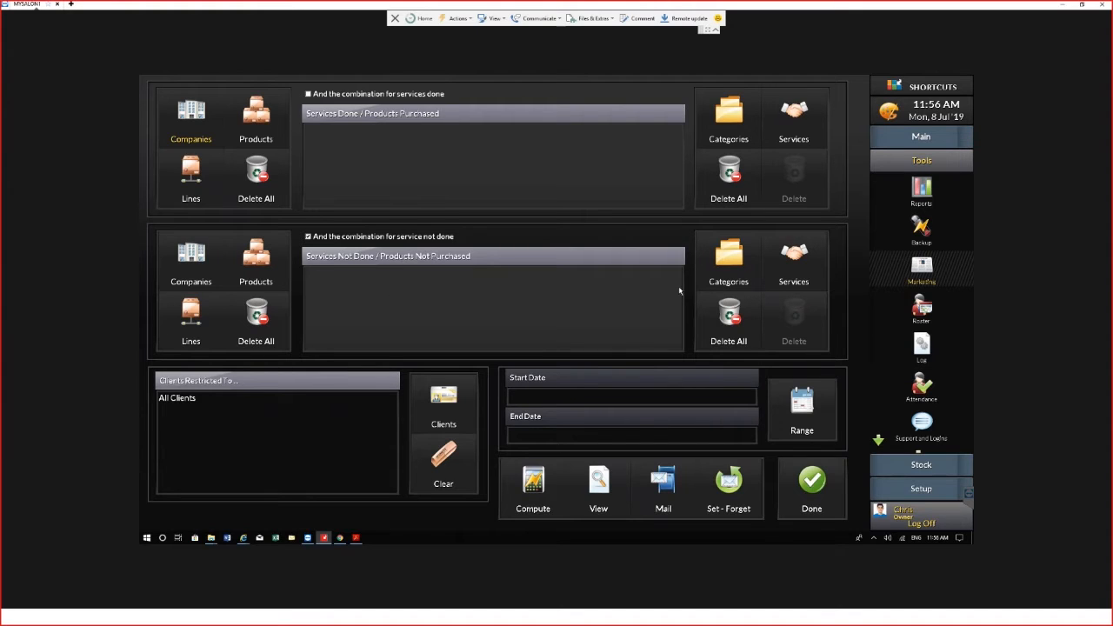
{"action": "mouse_move", "coordinate": [455, 412]}
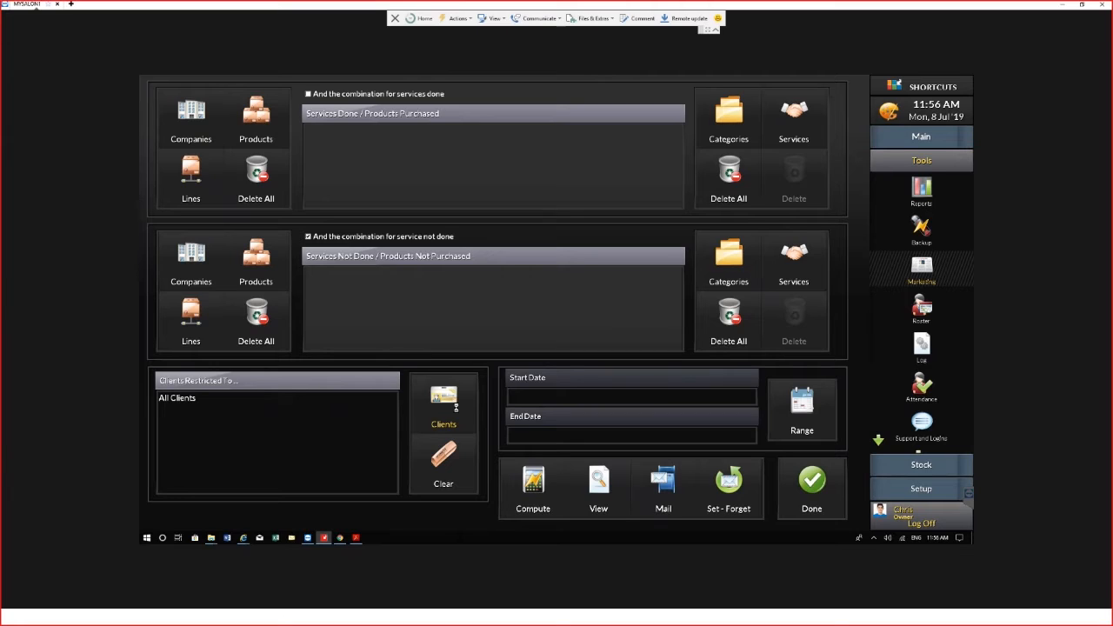
Step: Restrict to Non Returning Clients with last visit between 1/1/2019 and 31/5/2019
{"action": "left_click", "coordinate": [444, 400]}
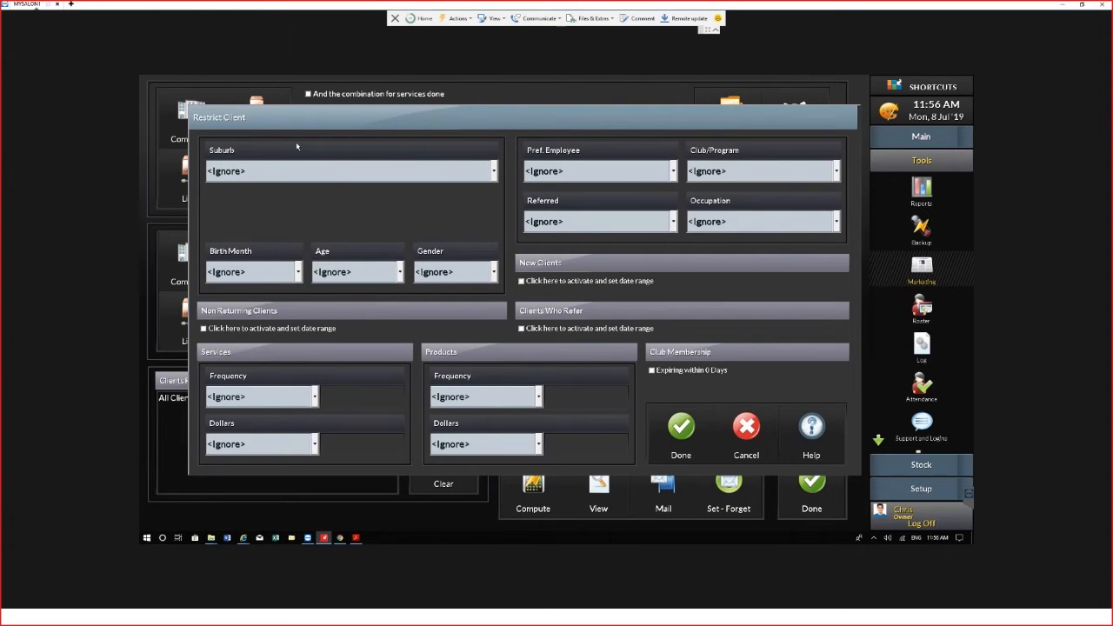
{"action": "mouse_move", "coordinate": [288, 374]}
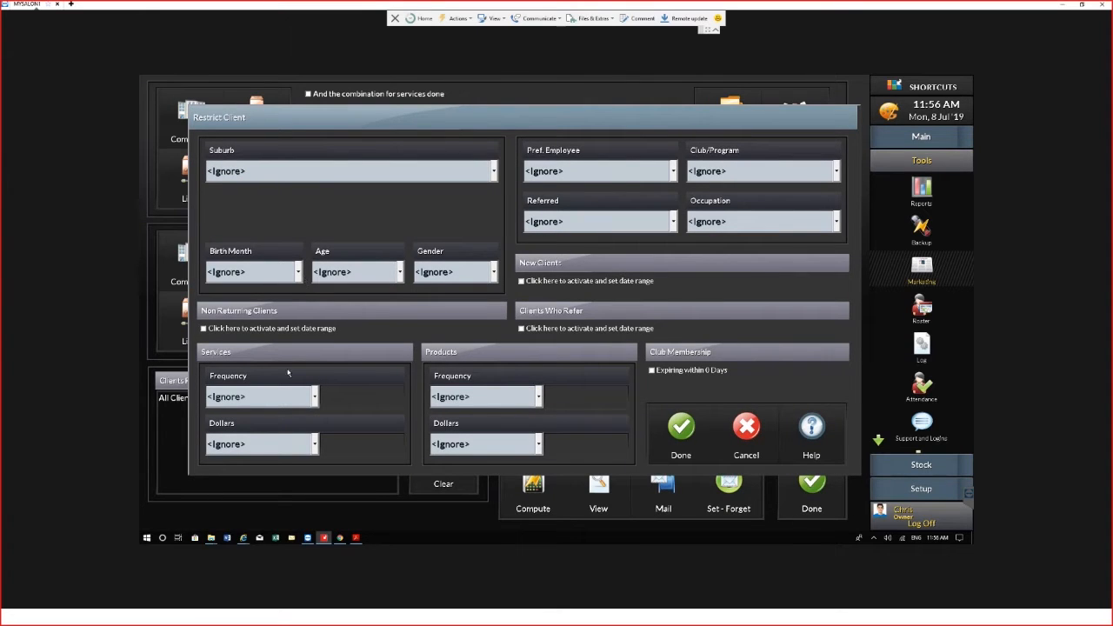
{"action": "mouse_move", "coordinate": [694, 309]}
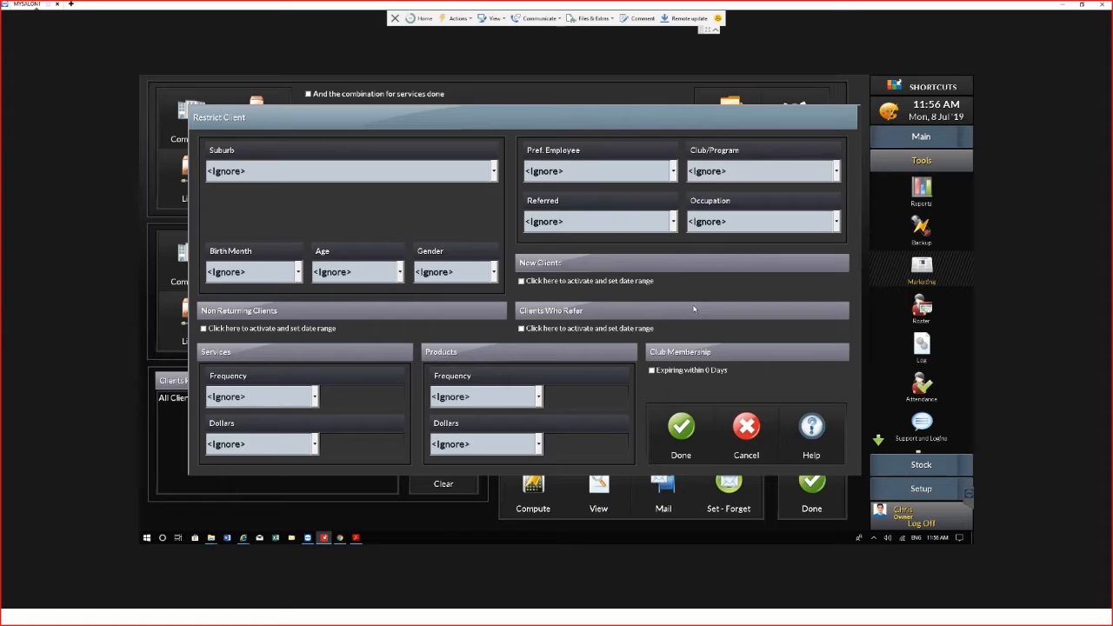
{"action": "mouse_move", "coordinate": [289, 446]}
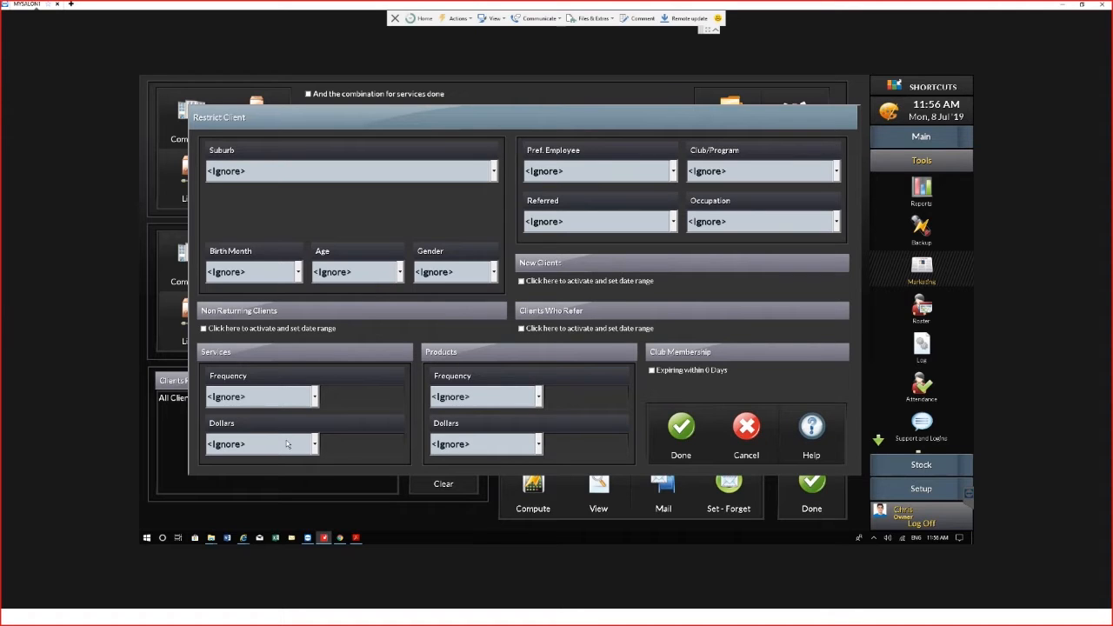
{"action": "mouse_move", "coordinate": [222, 383]}
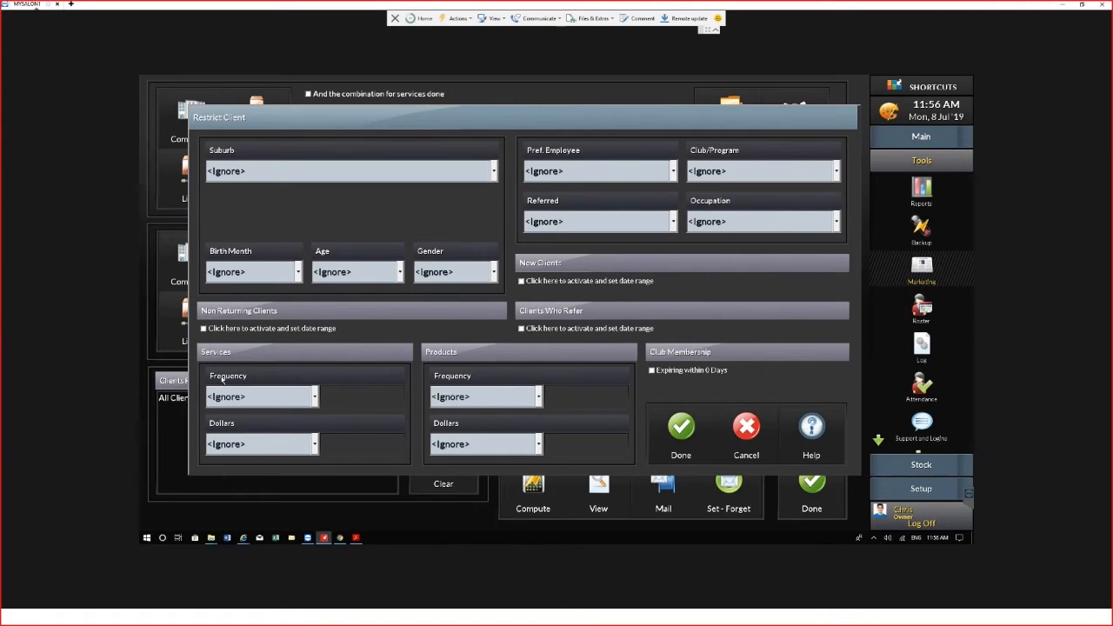
{"action": "mouse_move", "coordinate": [488, 395]}
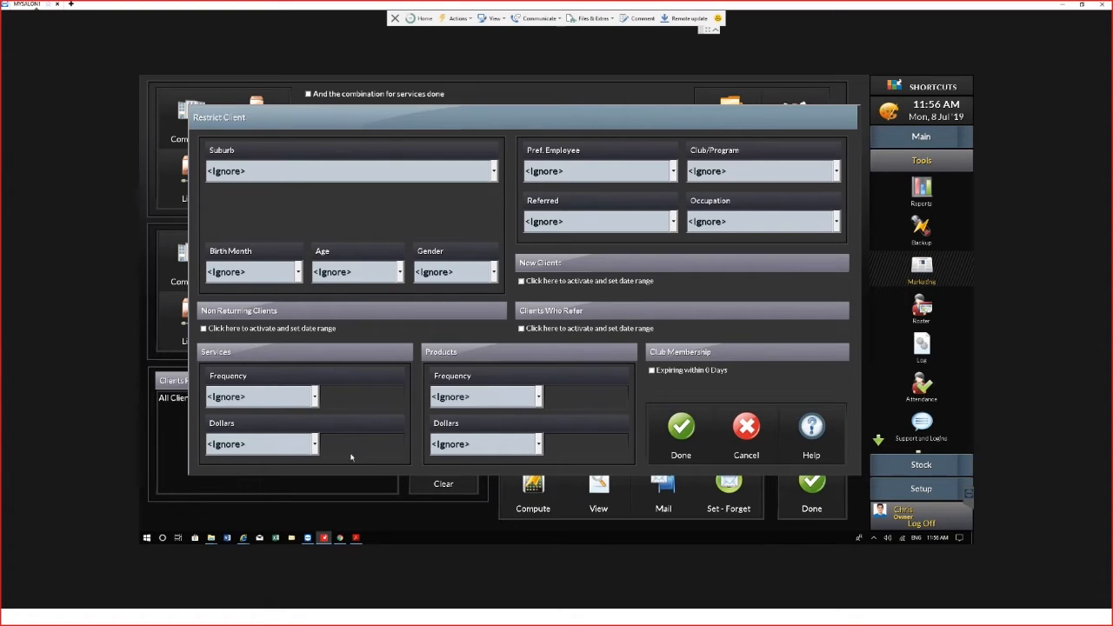
{"action": "mouse_move", "coordinate": [674, 445]}
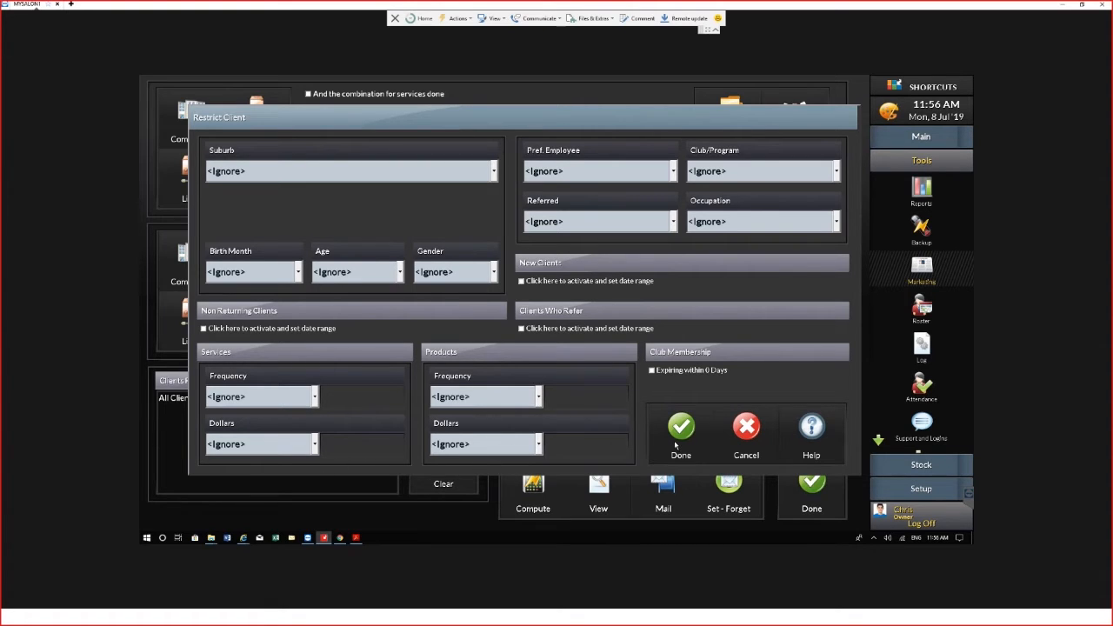
{"action": "mouse_move", "coordinate": [677, 445]}
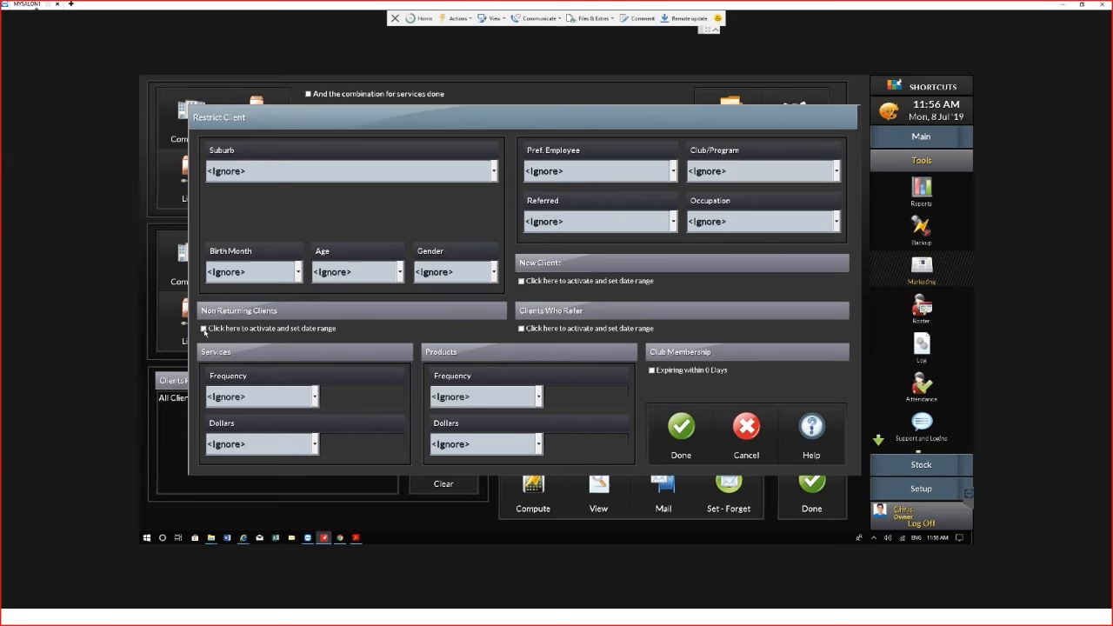
{"action": "left_click", "coordinate": [203, 329]}
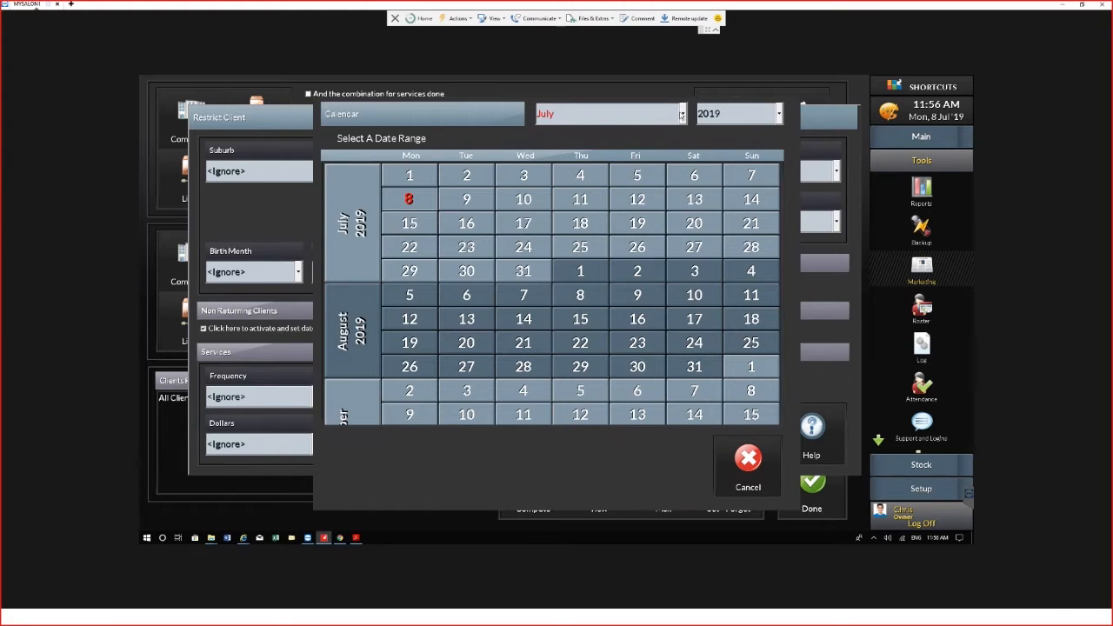
{"action": "left_click", "coordinate": [609, 113]}
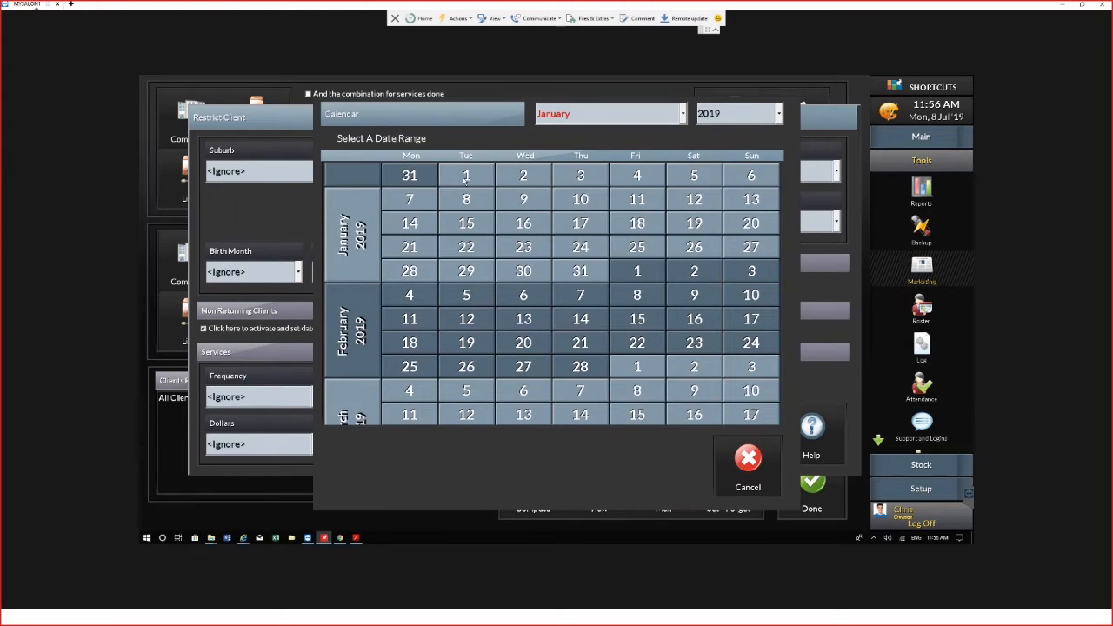
{"action": "left_click", "coordinate": [681, 115]}
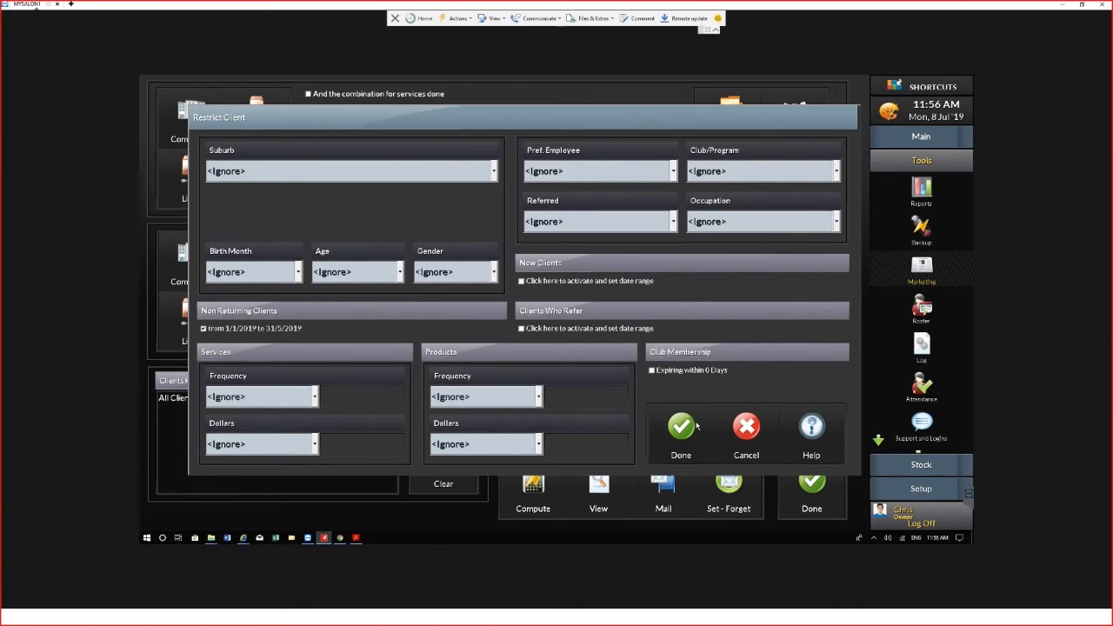
Step: Generate the client selection, acknowledging the opted-out clients warning, listing 81 clients
{"action": "left_click", "coordinate": [682, 431]}
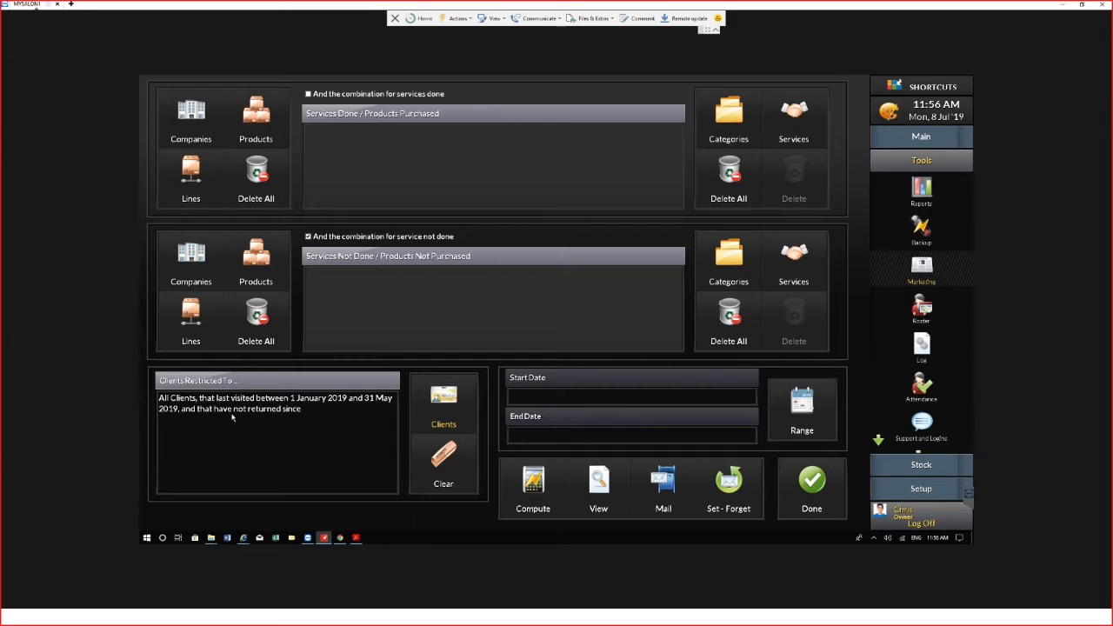
{"action": "mouse_move", "coordinate": [316, 417]}
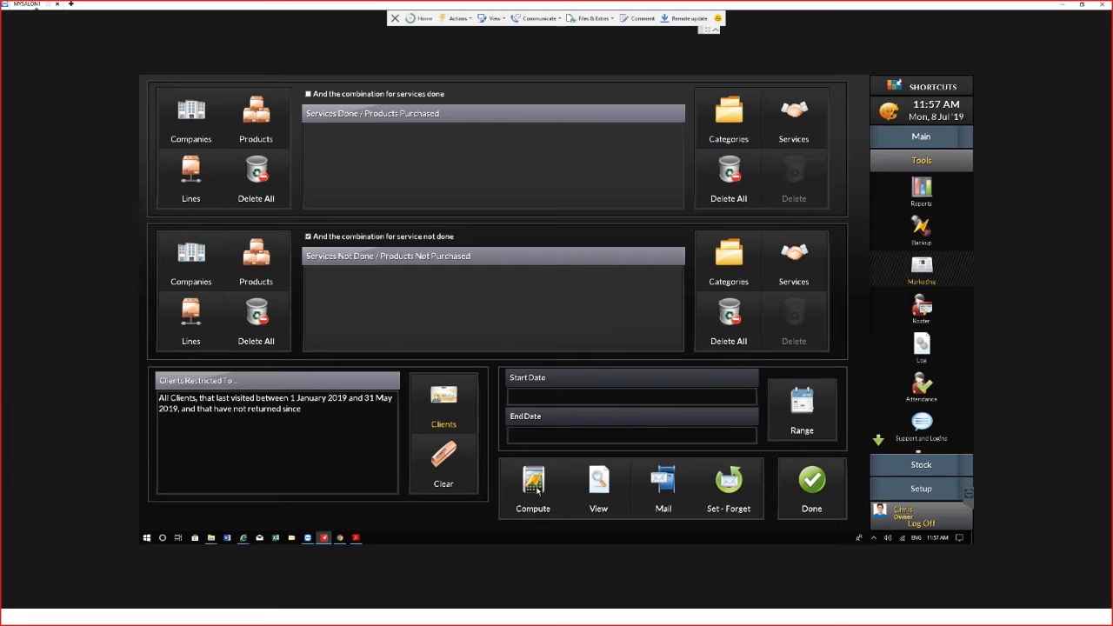
{"action": "left_click", "coordinate": [532, 487]}
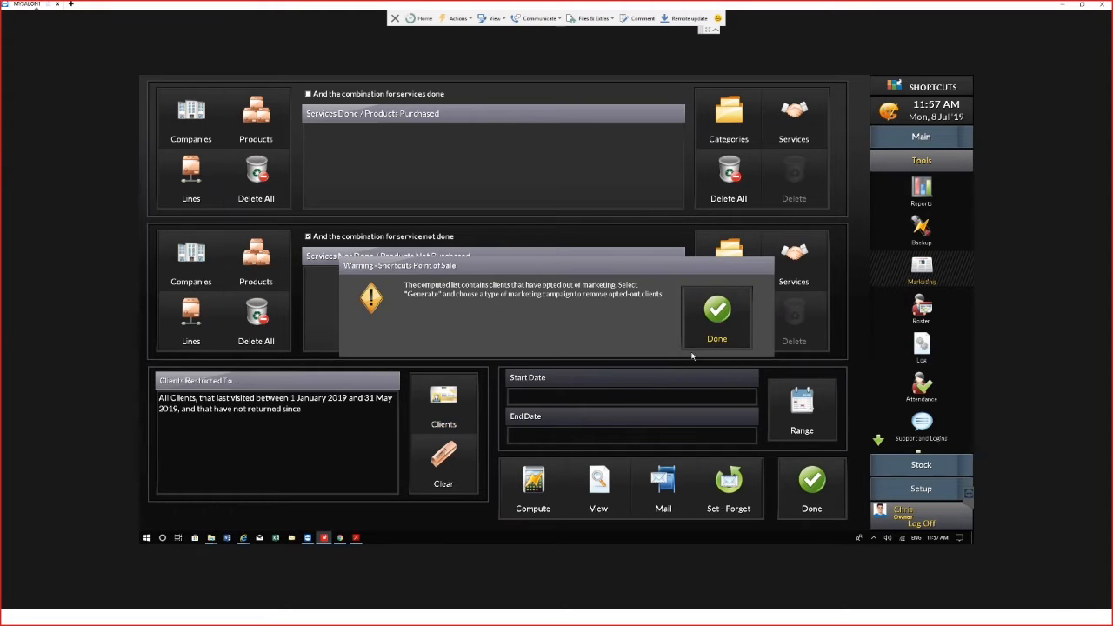
{"action": "left_click", "coordinate": [716, 316]}
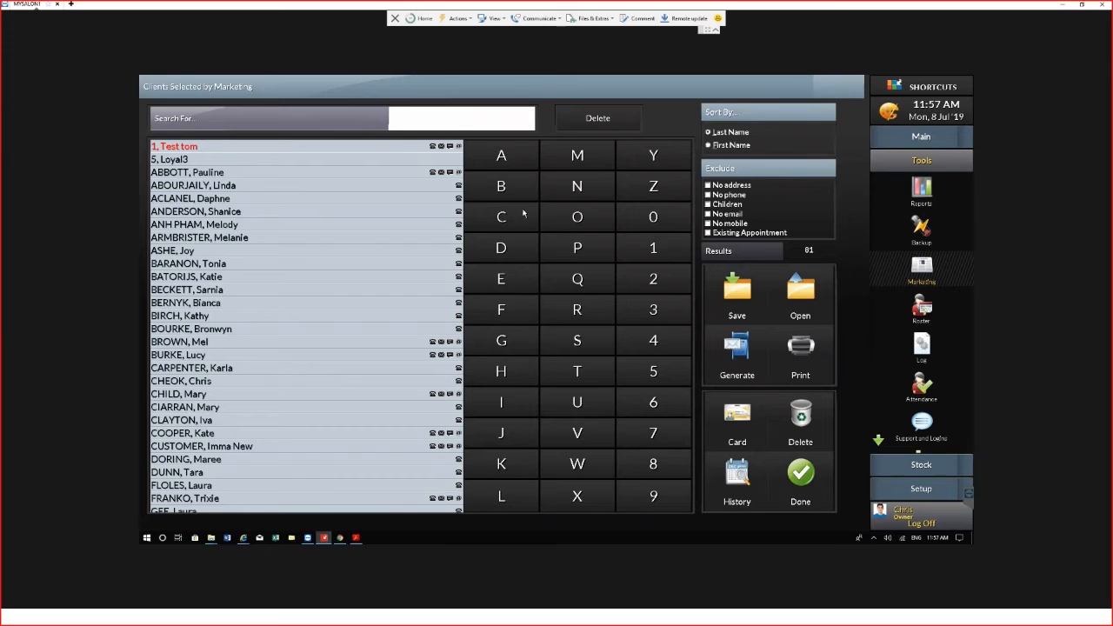
{"action": "mouse_move", "coordinate": [567, 441]}
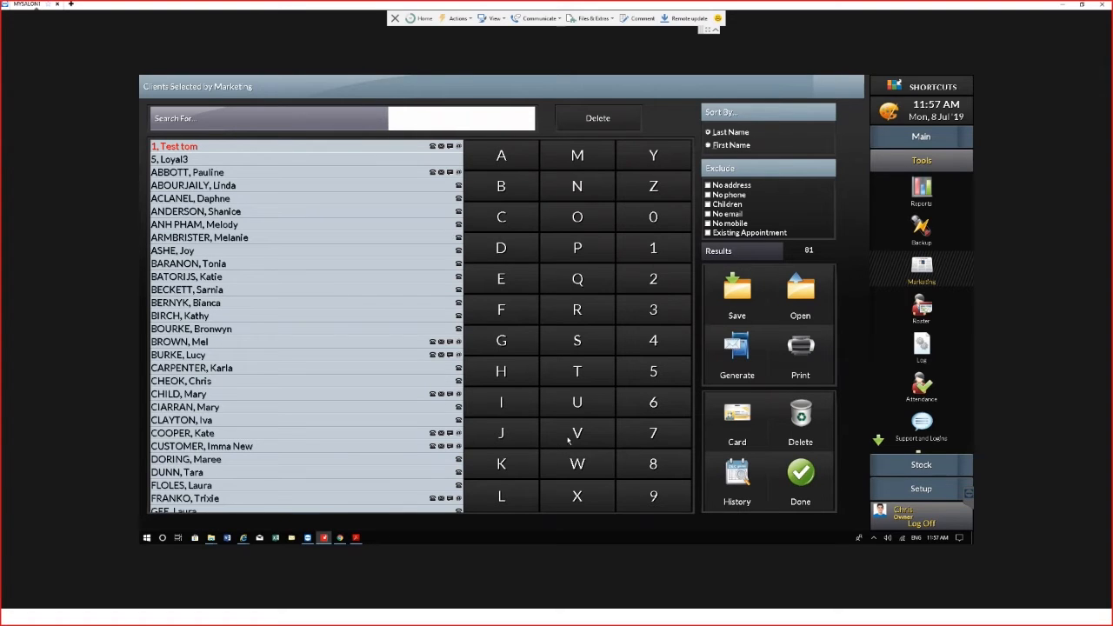
{"action": "mouse_move", "coordinate": [845, 278]}
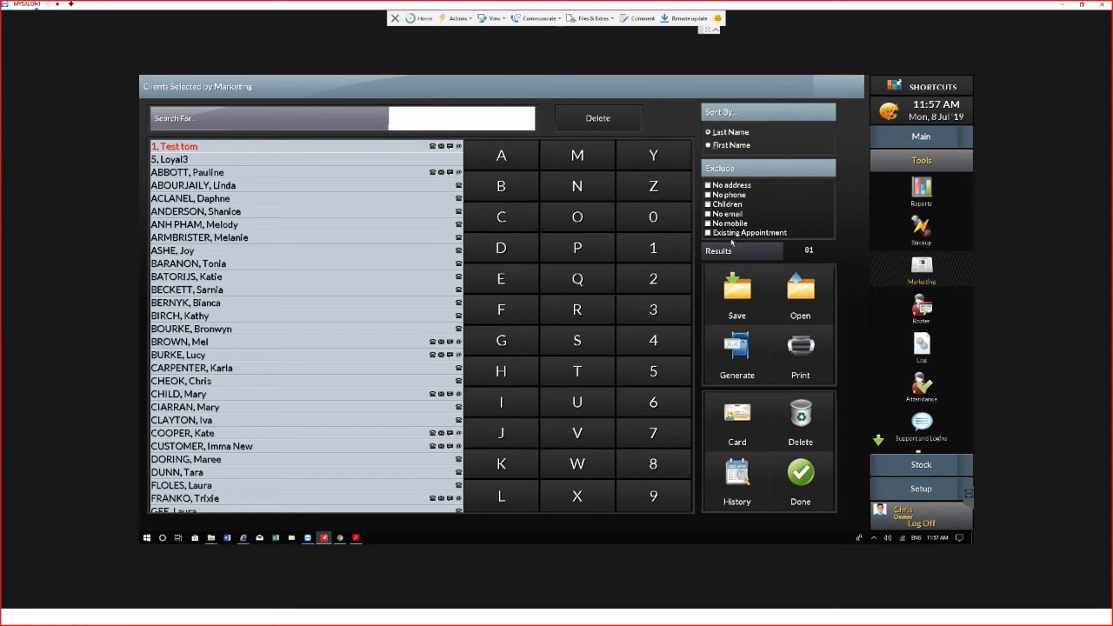
{"action": "mouse_move", "coordinate": [798, 233]}
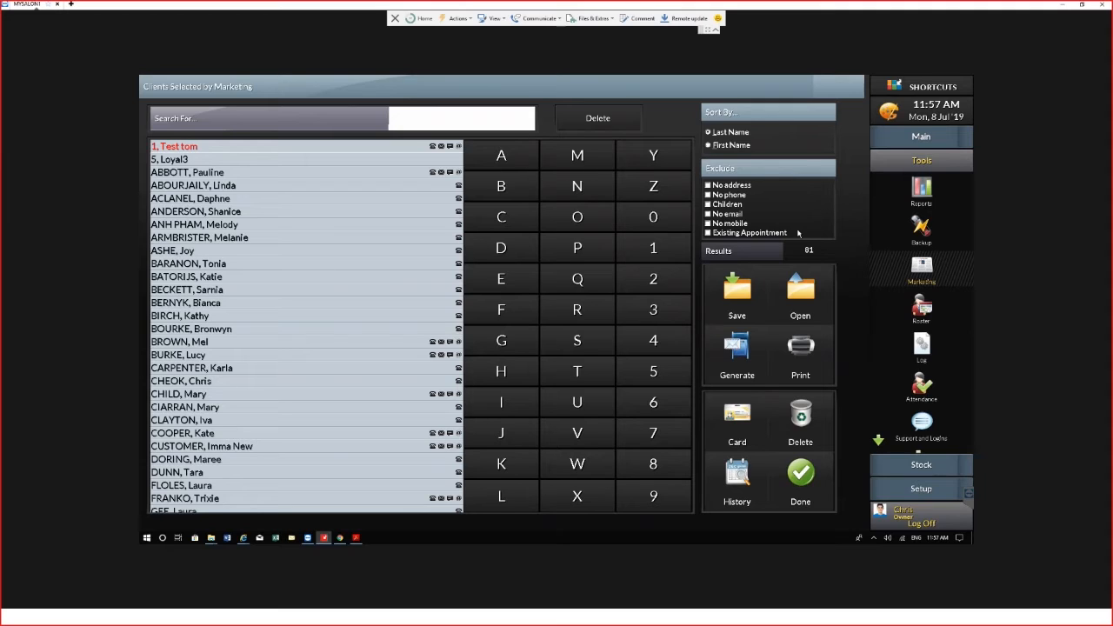
{"action": "mouse_move", "coordinate": [768, 240]}
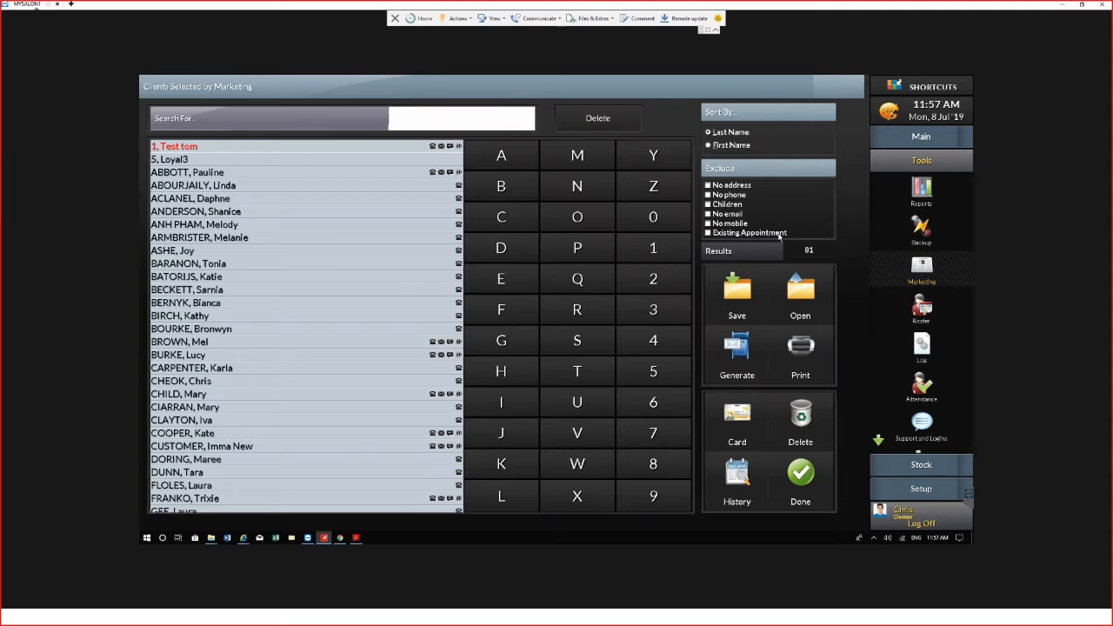
{"action": "mouse_move", "coordinate": [755, 369]}
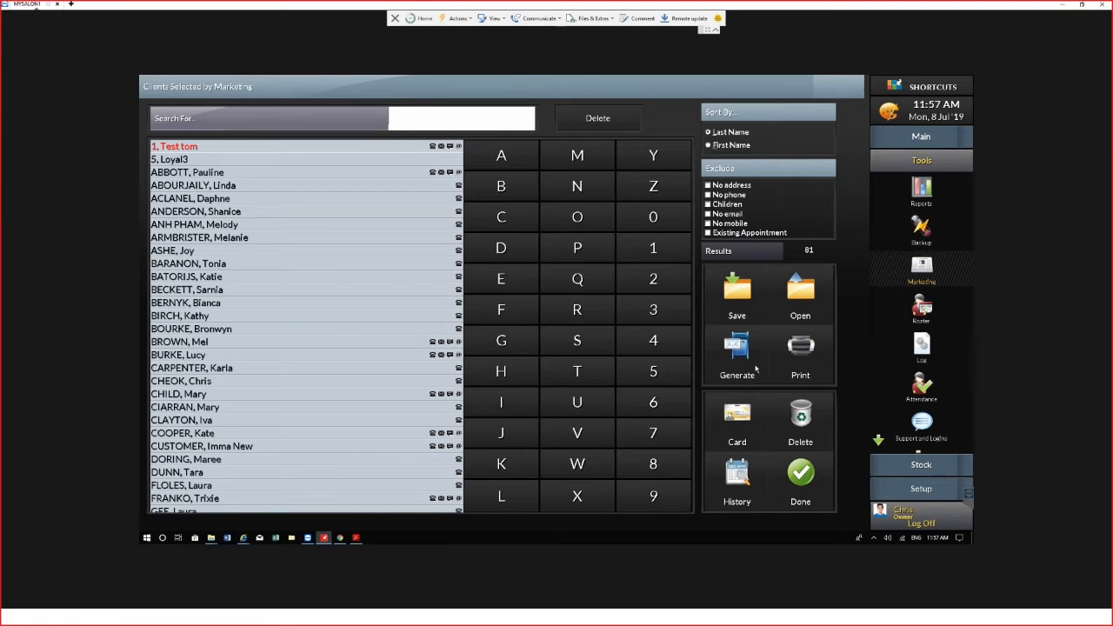
{"action": "mouse_move", "coordinate": [762, 340]}
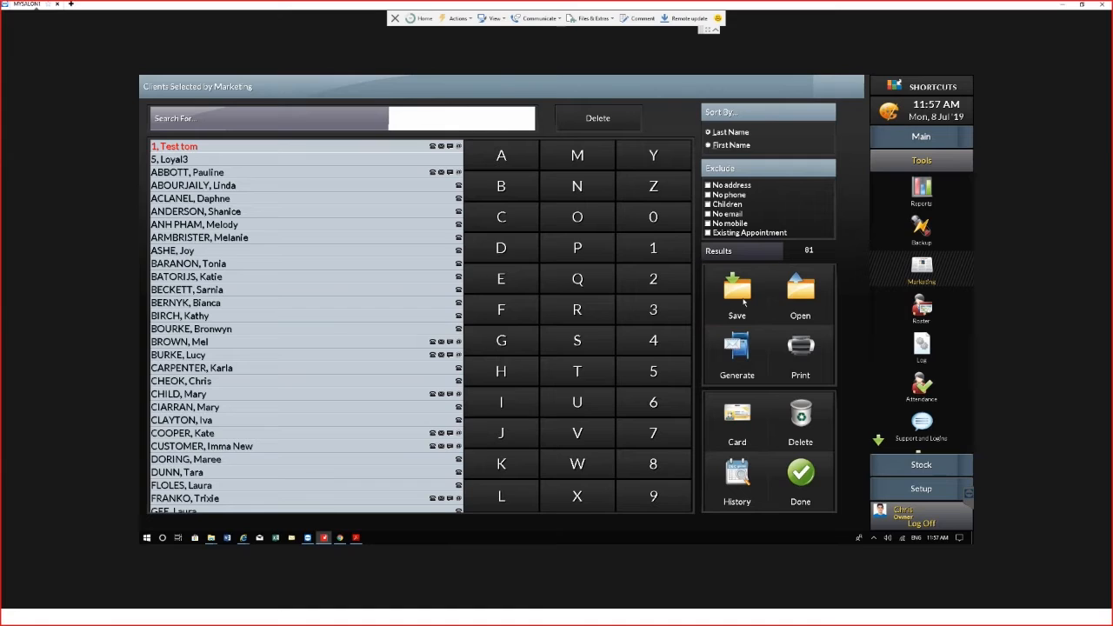
Step: Save the client list as the file Client List 8-07-2019
{"action": "left_click", "coordinate": [738, 295]}
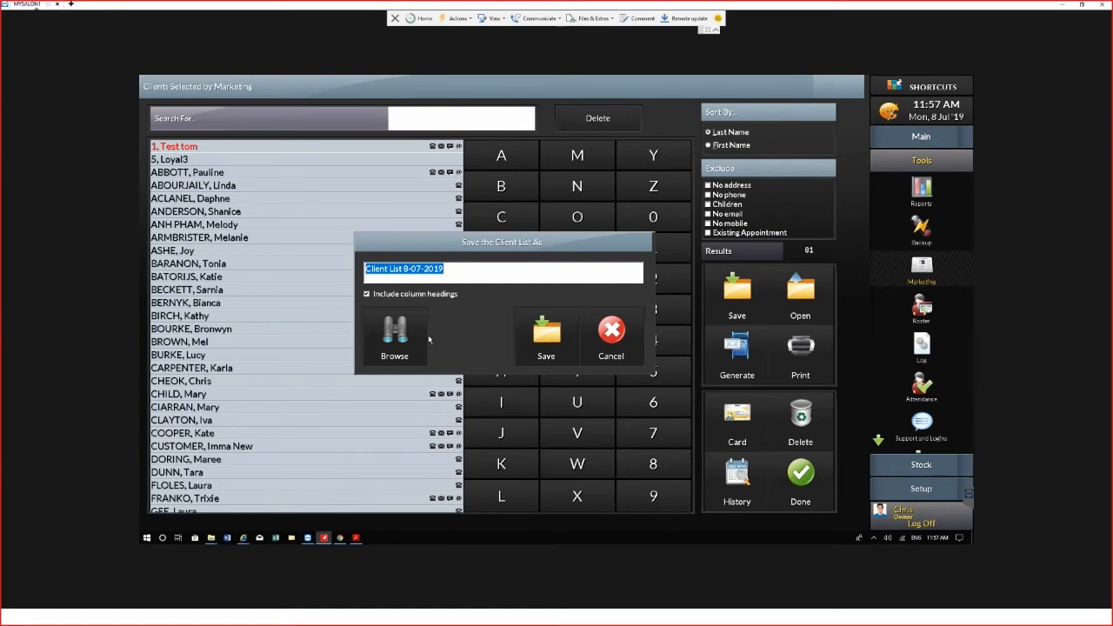
{"action": "left_click", "coordinate": [395, 337]}
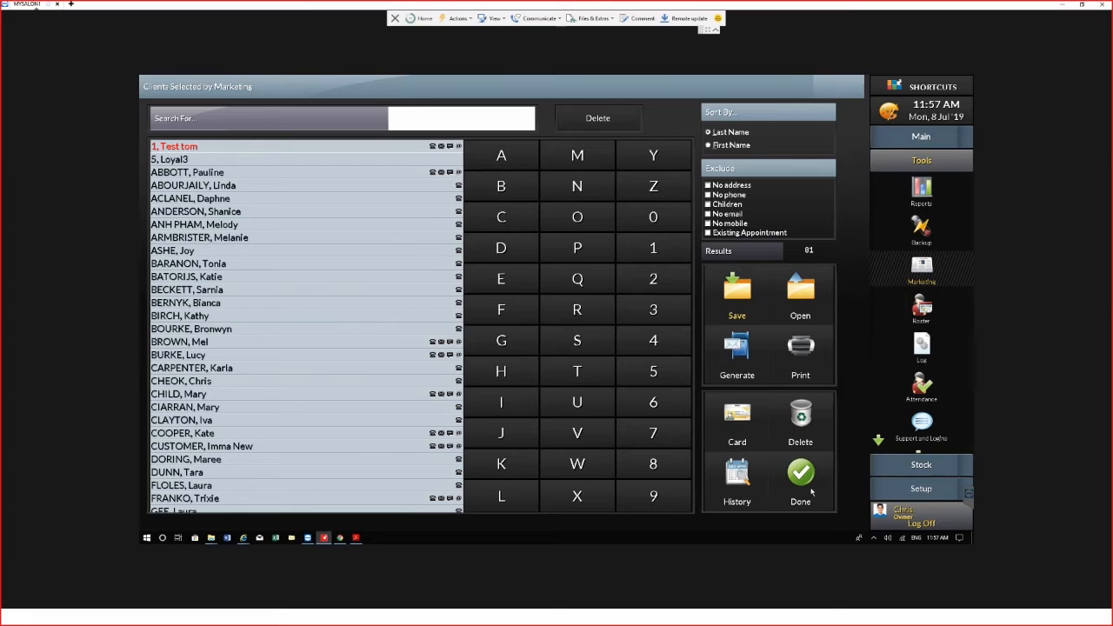
Step: Finish with the client list screen via Done
{"action": "left_click", "coordinate": [800, 478]}
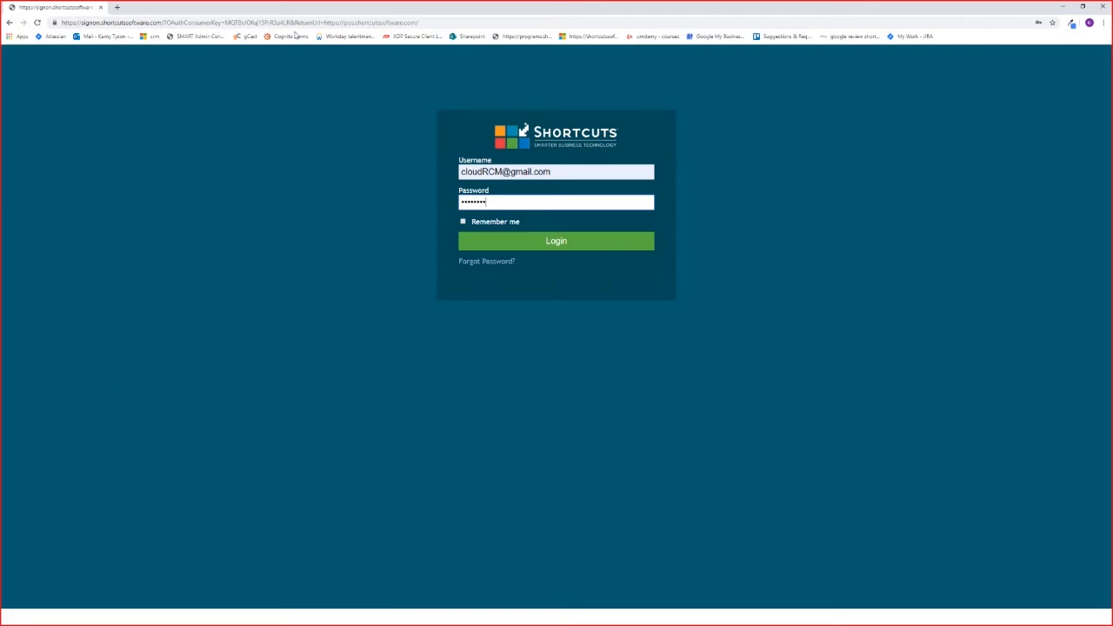
Step: Sign in to Shortcuts Cloud and show the General settings options under Apps
{"action": "left_click", "coordinate": [556, 201]}
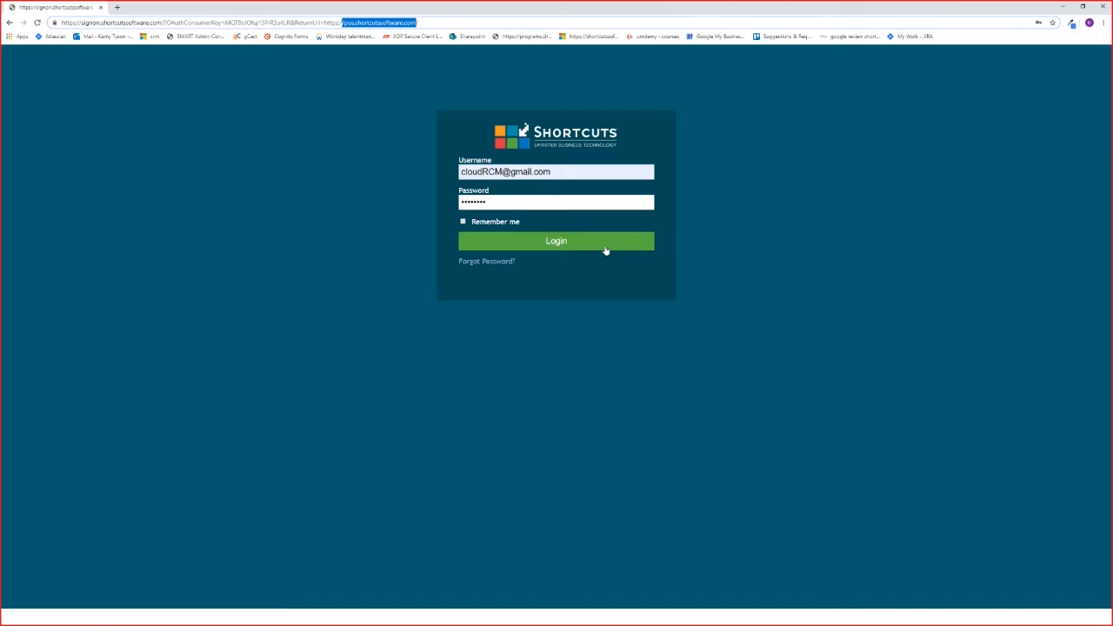
{"action": "left_click", "coordinate": [556, 240]}
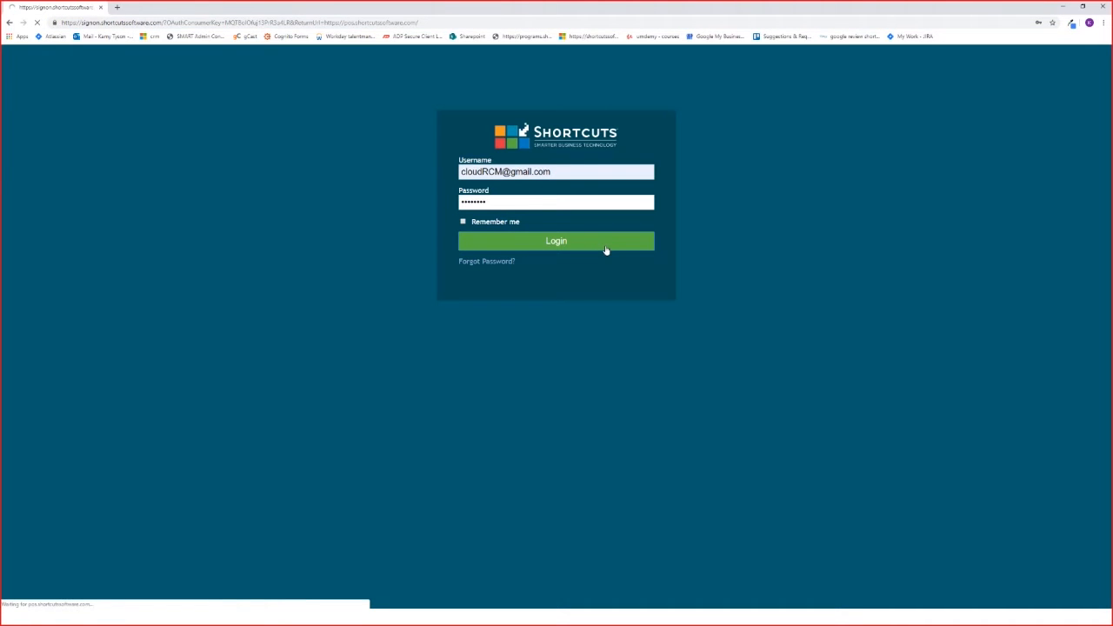
{"action": "left_click", "coordinate": [556, 240]}
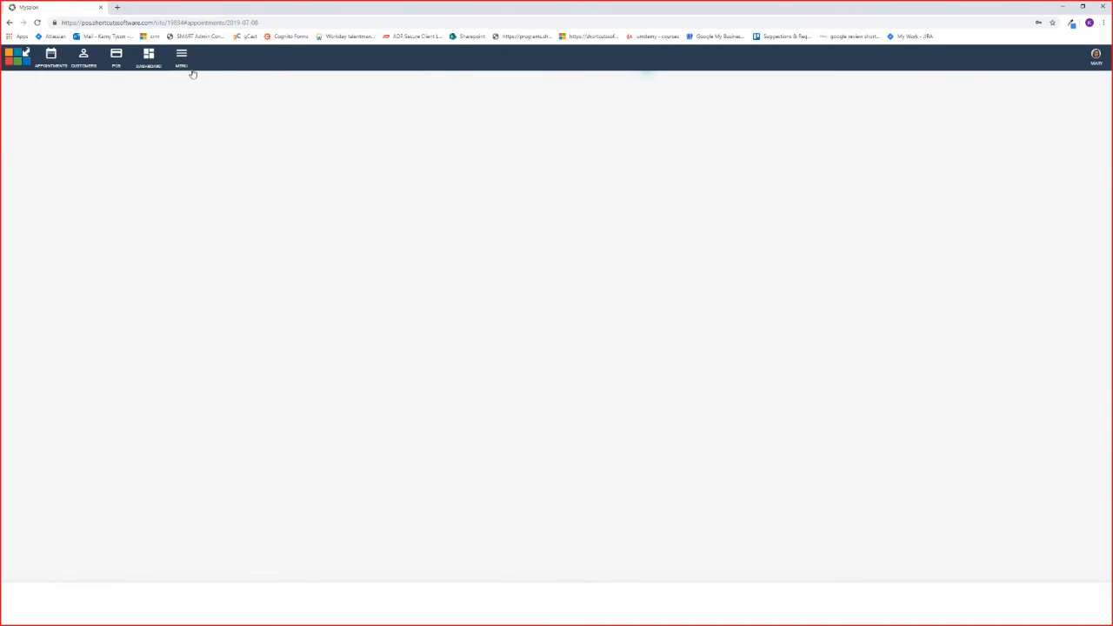
{"action": "left_click", "coordinate": [181, 55]}
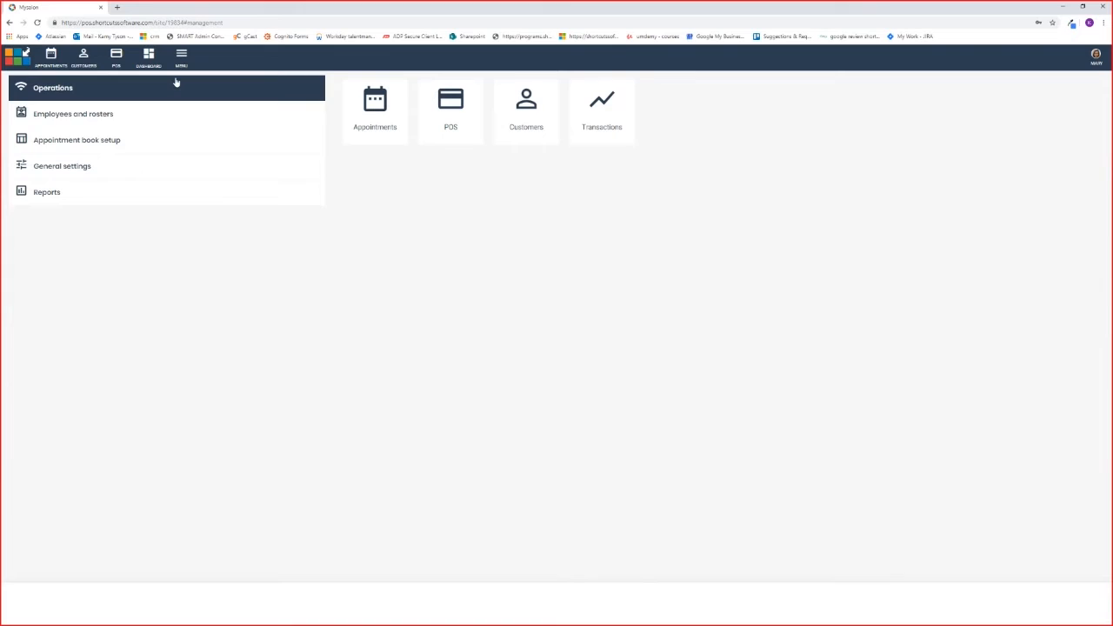
{"action": "left_click", "coordinate": [63, 165]}
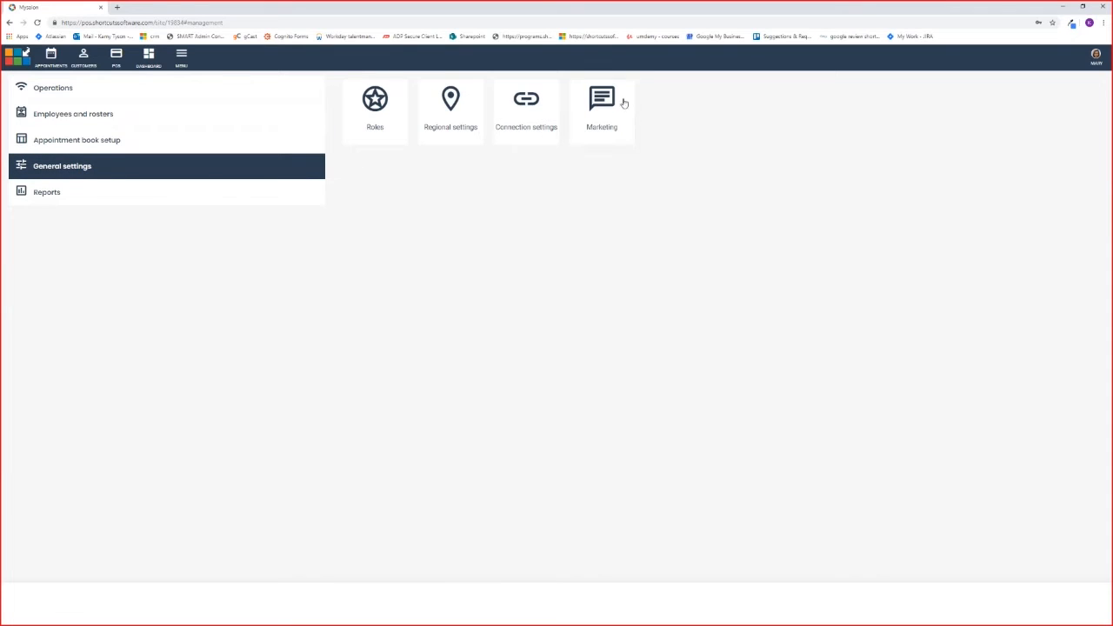
Step: In Marketing, move from Message all clients to the Targeted campaign's SMS message
{"action": "left_click", "coordinate": [602, 97]}
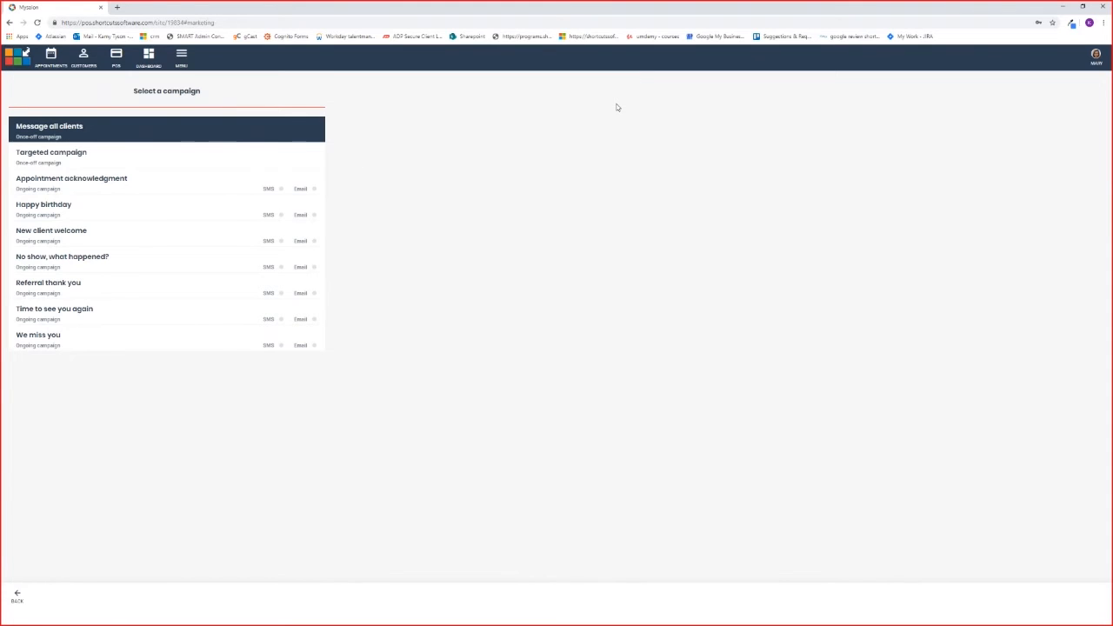
{"action": "left_click", "coordinate": [53, 155]}
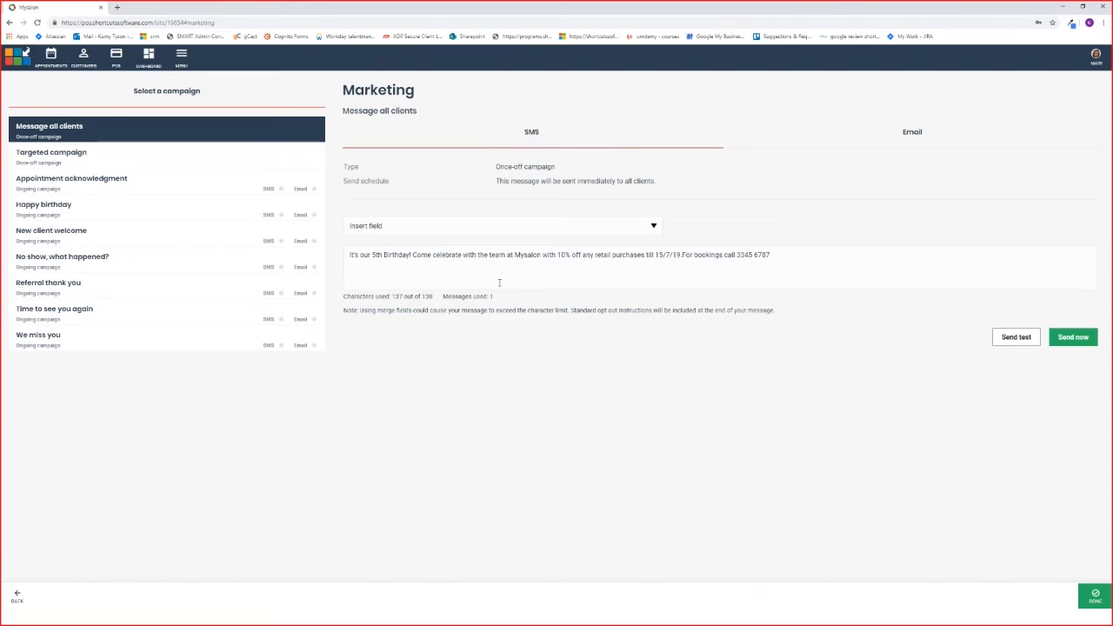
{"action": "mouse_move", "coordinate": [546, 278]}
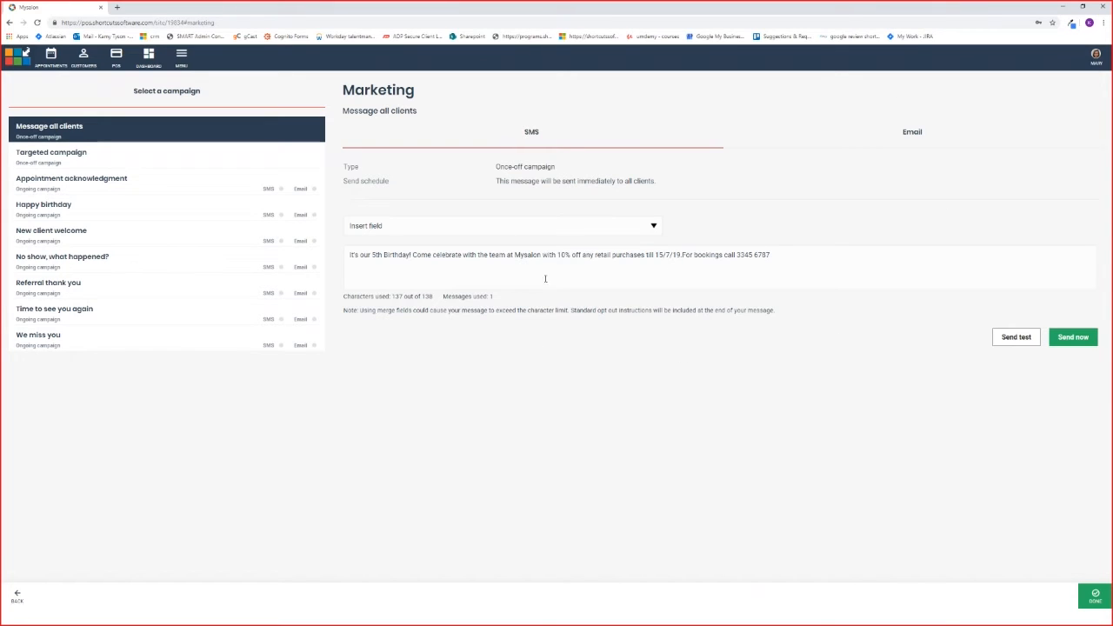
{"action": "left_click", "coordinate": [52, 156]}
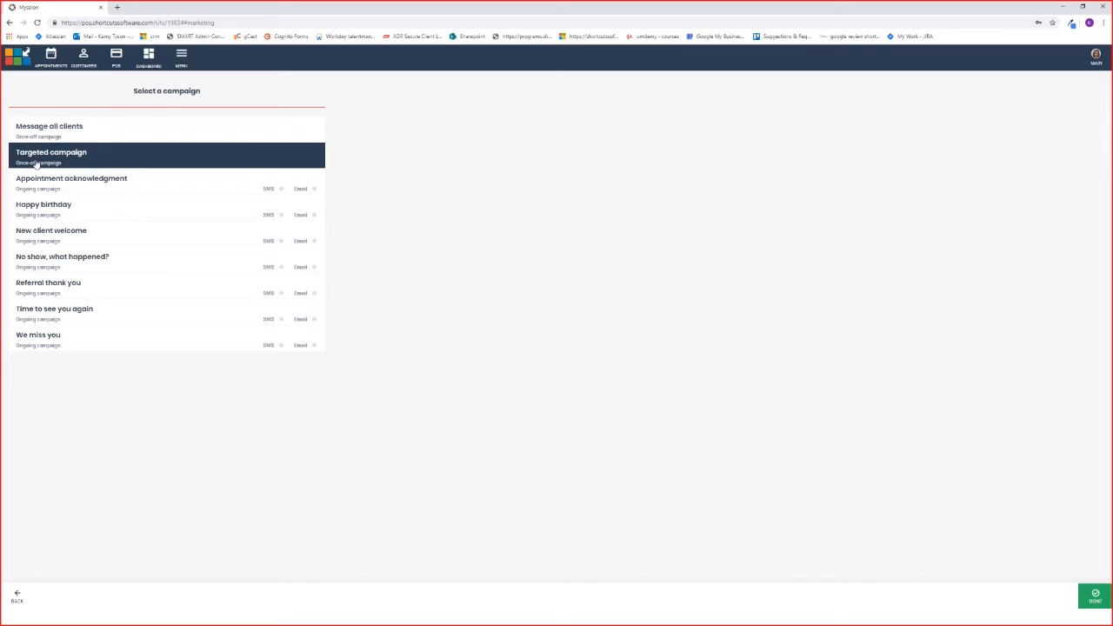
{"action": "left_click", "coordinate": [52, 153]}
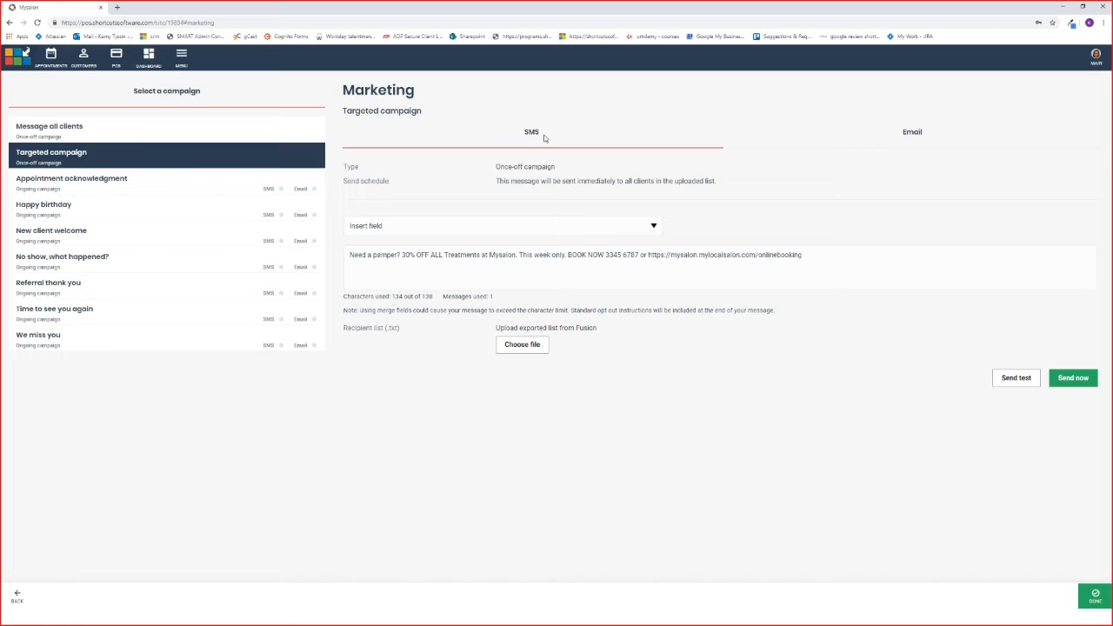
{"action": "mouse_move", "coordinate": [456, 215]}
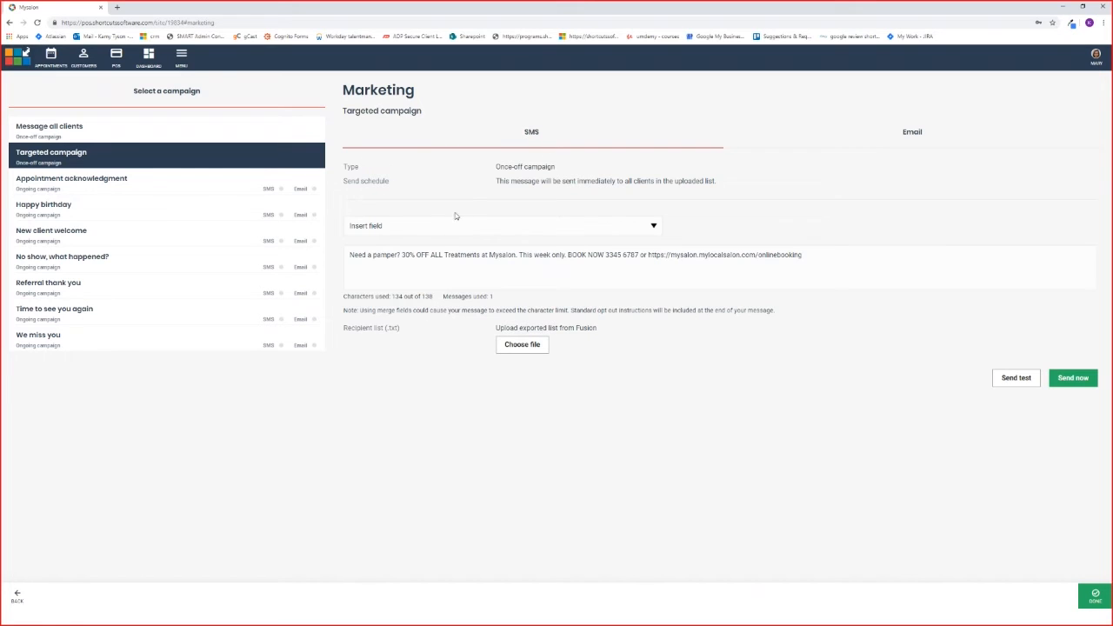
{"action": "mouse_move", "coordinate": [334, 151]}
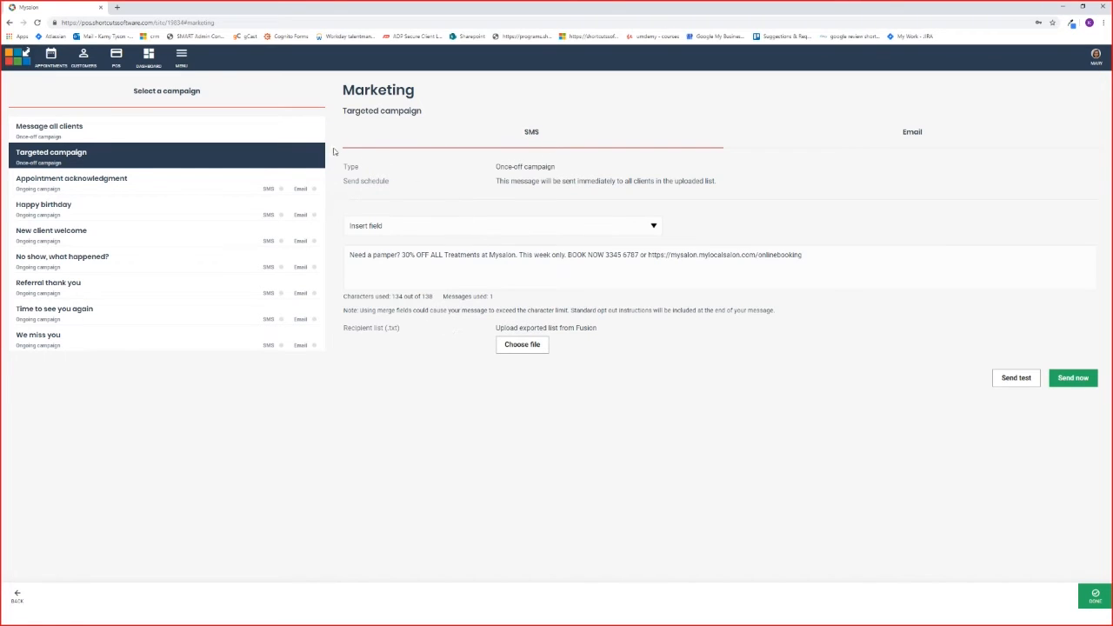
{"action": "mouse_move", "coordinate": [720, 150]}
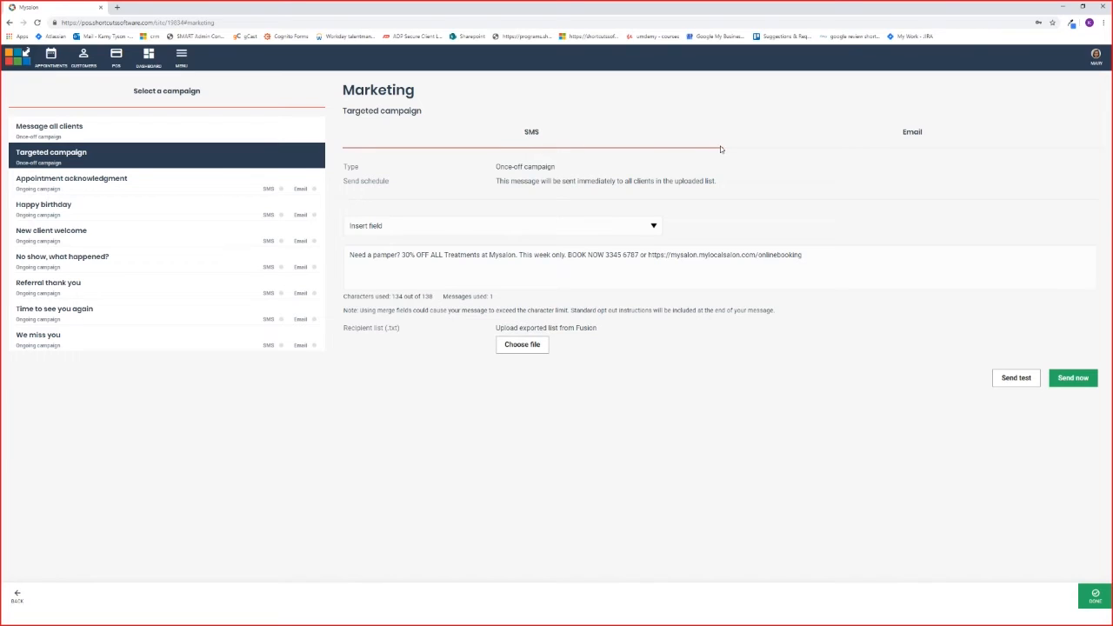
{"action": "mouse_move", "coordinate": [570, 192]}
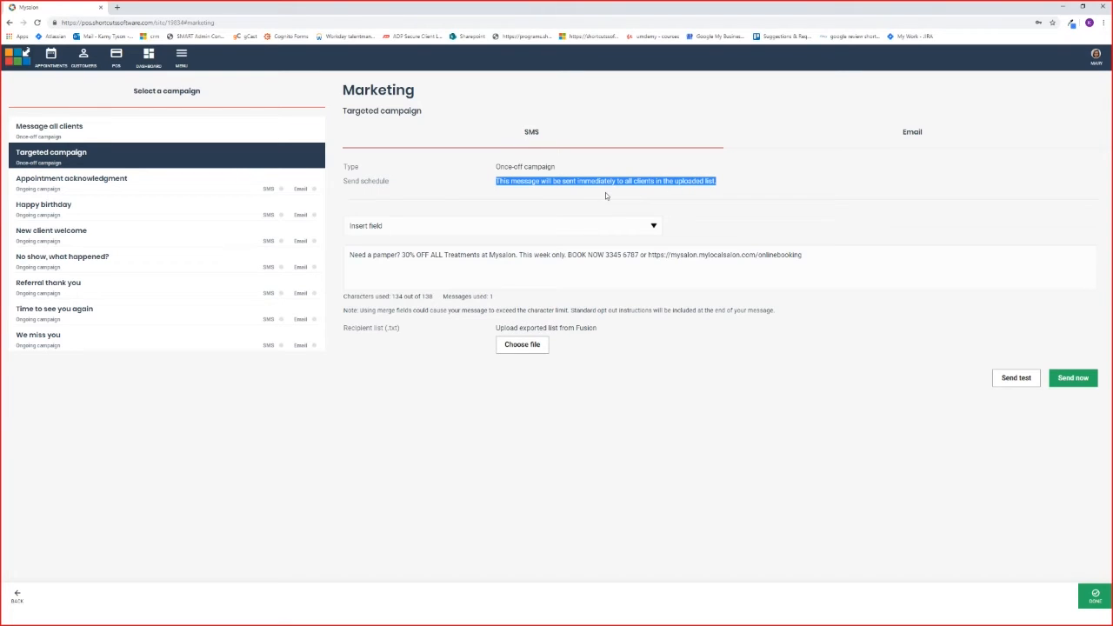
{"action": "mouse_move", "coordinate": [755, 161]}
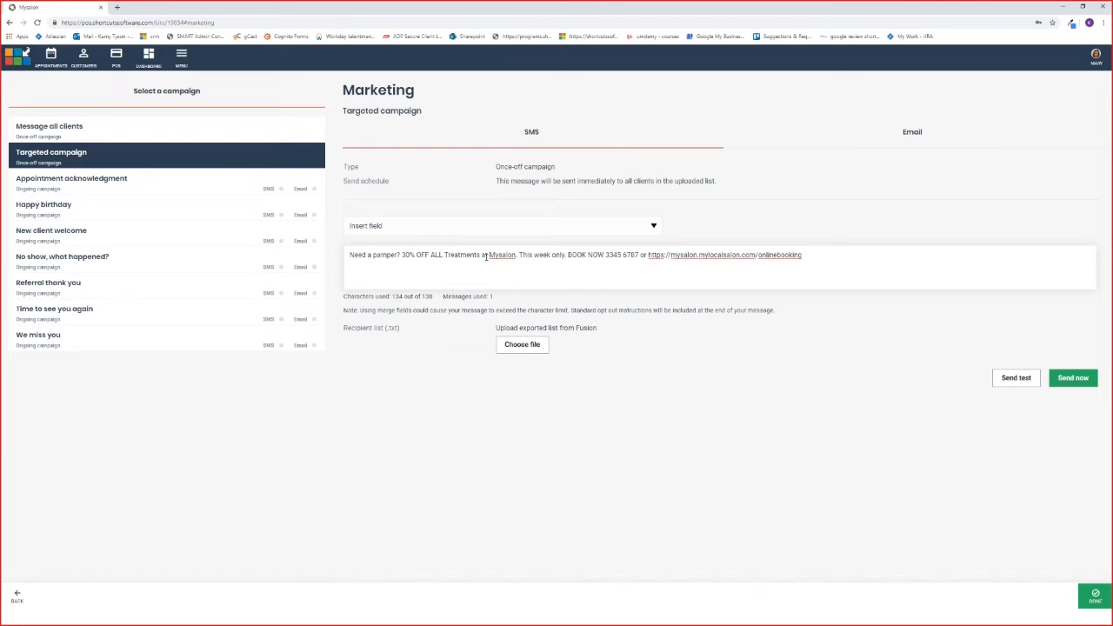
{"action": "double_click", "coordinate": [501, 254]}
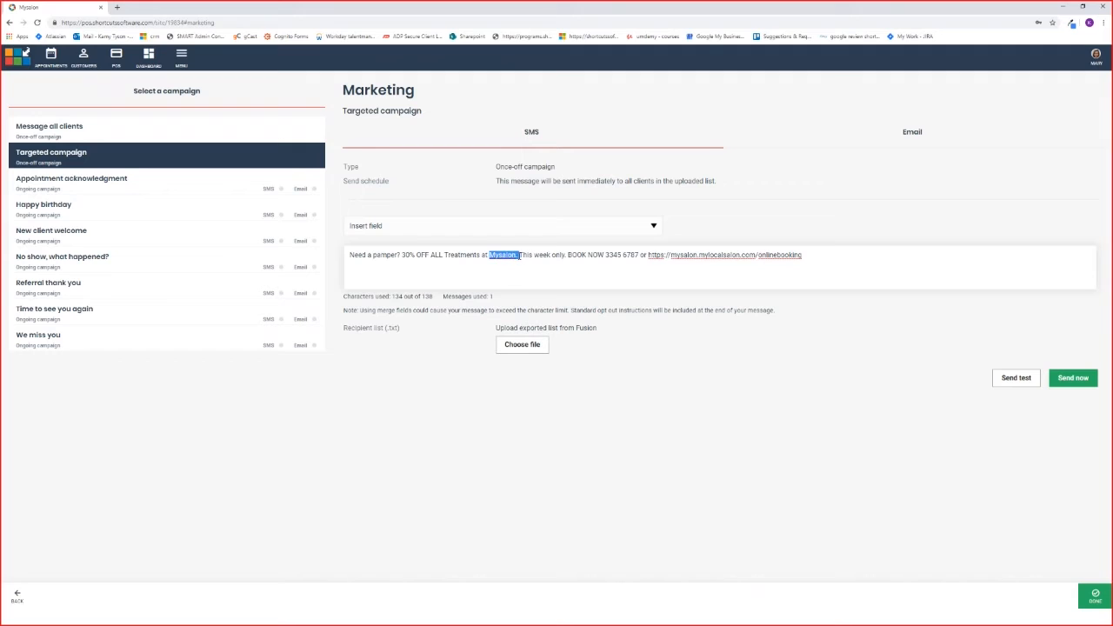
{"action": "left_click", "coordinate": [503, 226]}
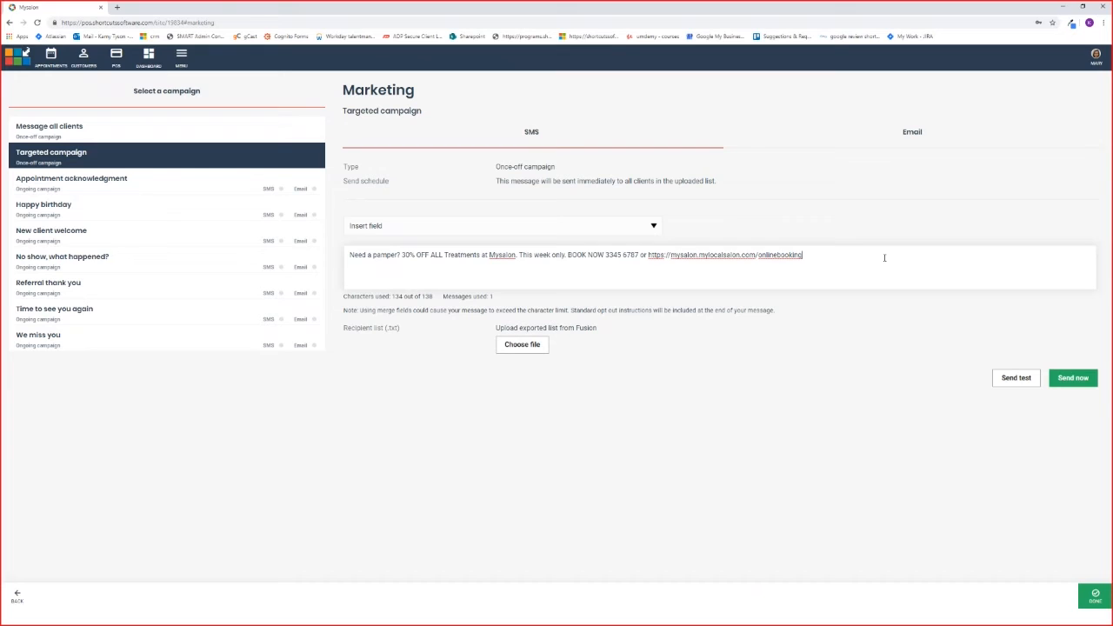
{"action": "type", "text": "eeeee"}
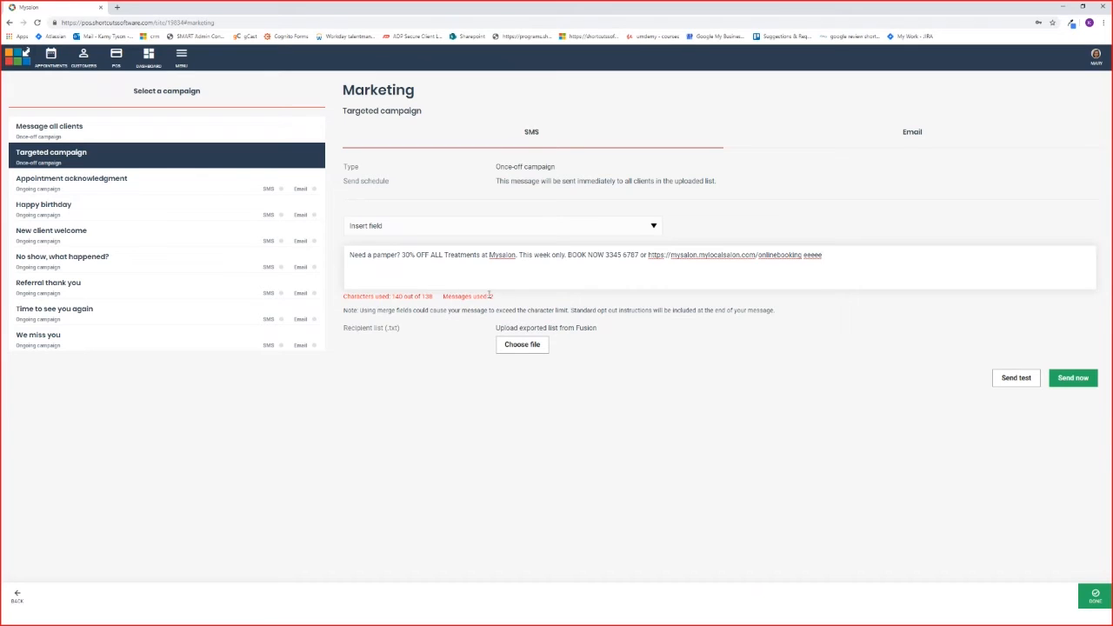
{"action": "key", "text": "backspace"}
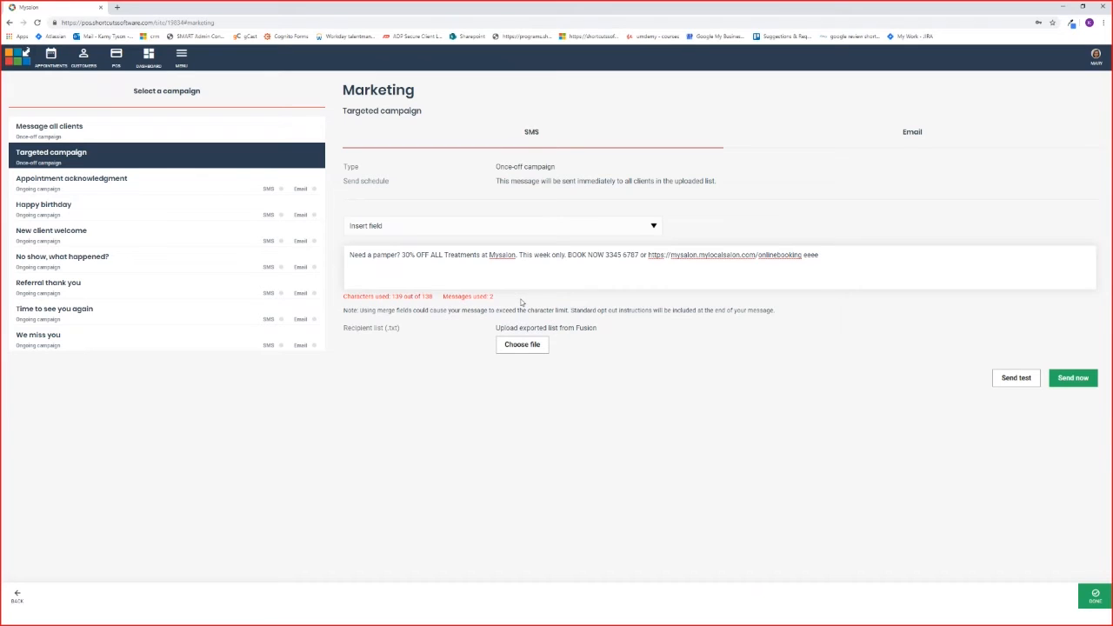
{"action": "key", "text": "Backspace"}
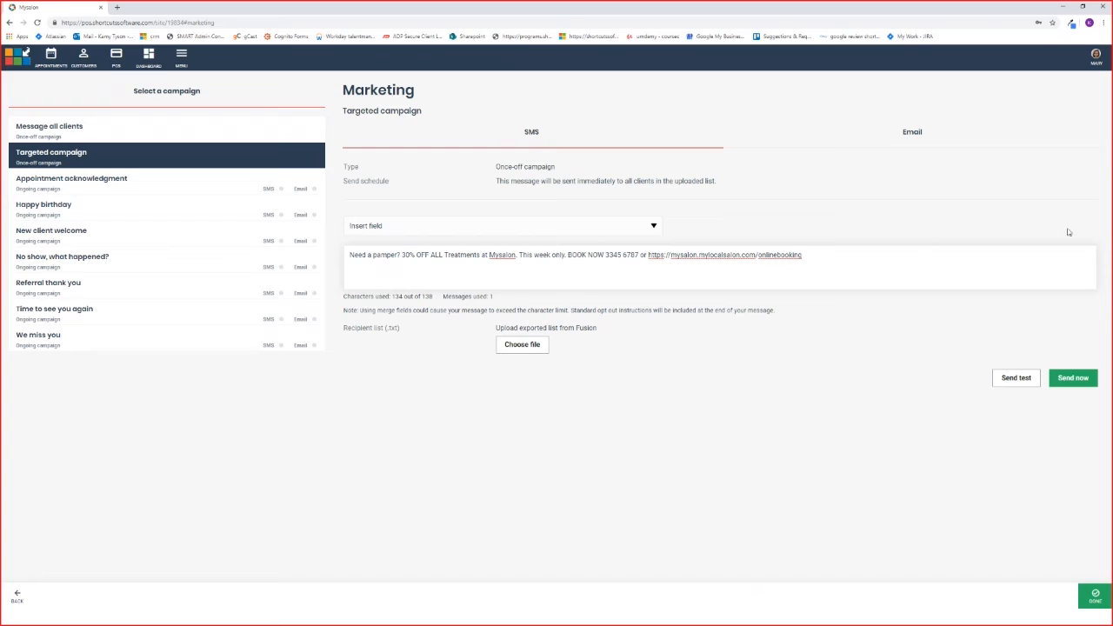
{"action": "mouse_move", "coordinate": [984, 354]}
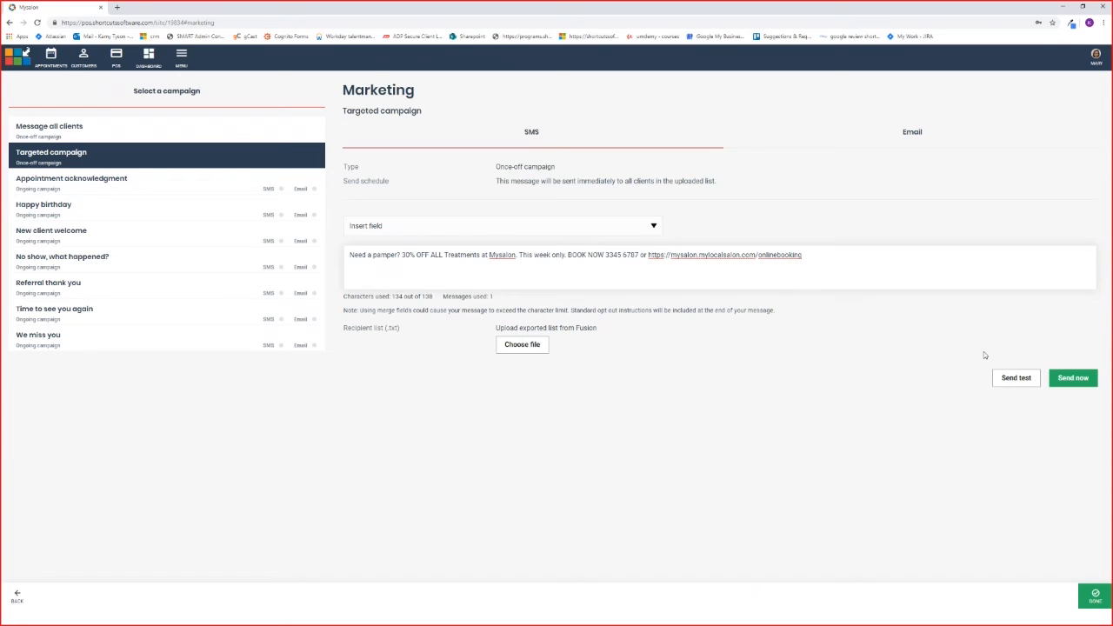
{"action": "mouse_move", "coordinate": [1015, 377]}
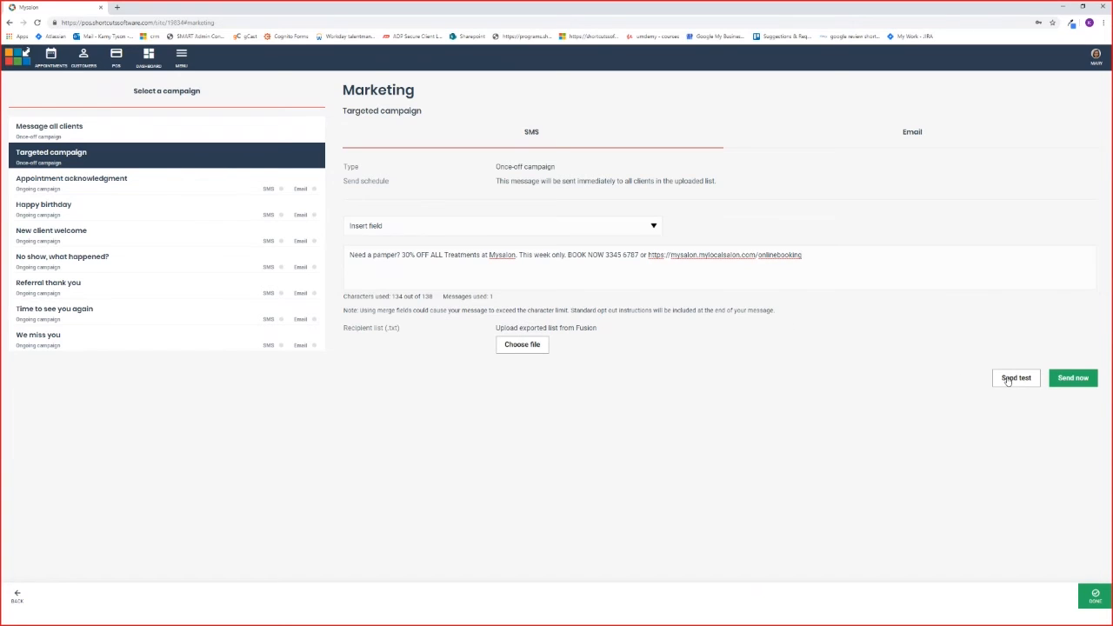
Step: Send a test SMS to the phone number starting 0456 and dismiss the sent notice
{"action": "left_click", "coordinate": [1016, 378]}
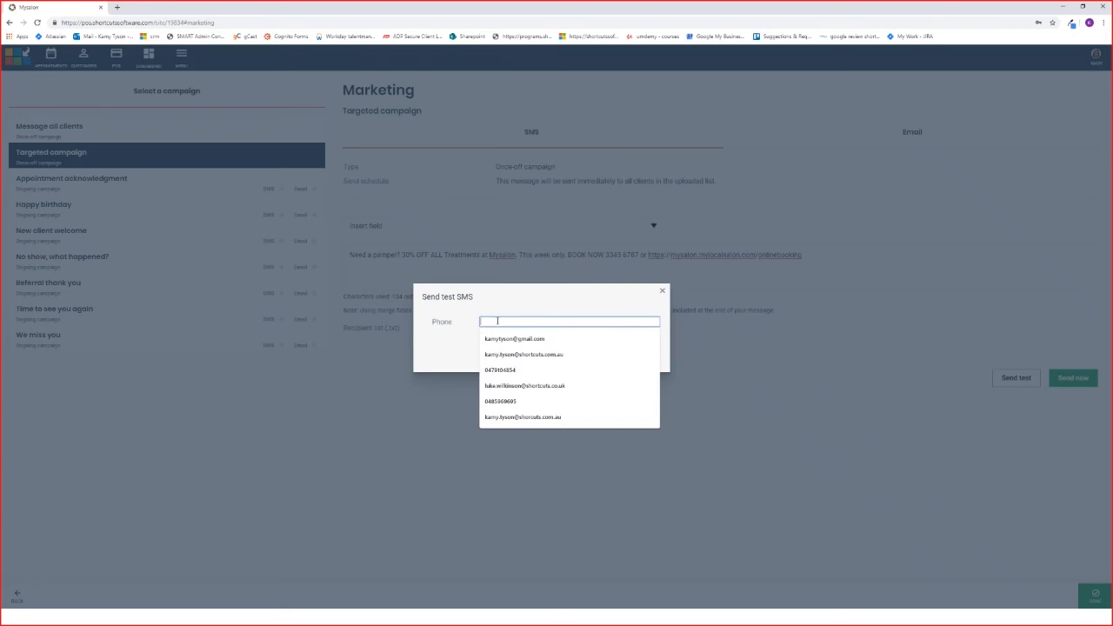
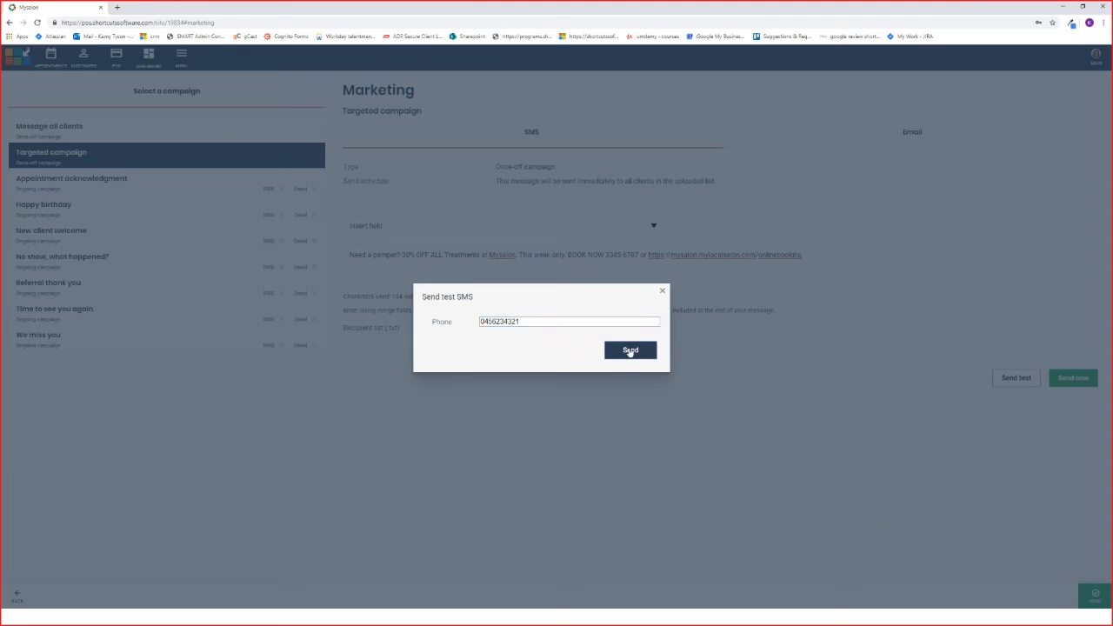
{"action": "left_click", "coordinate": [630, 350]}
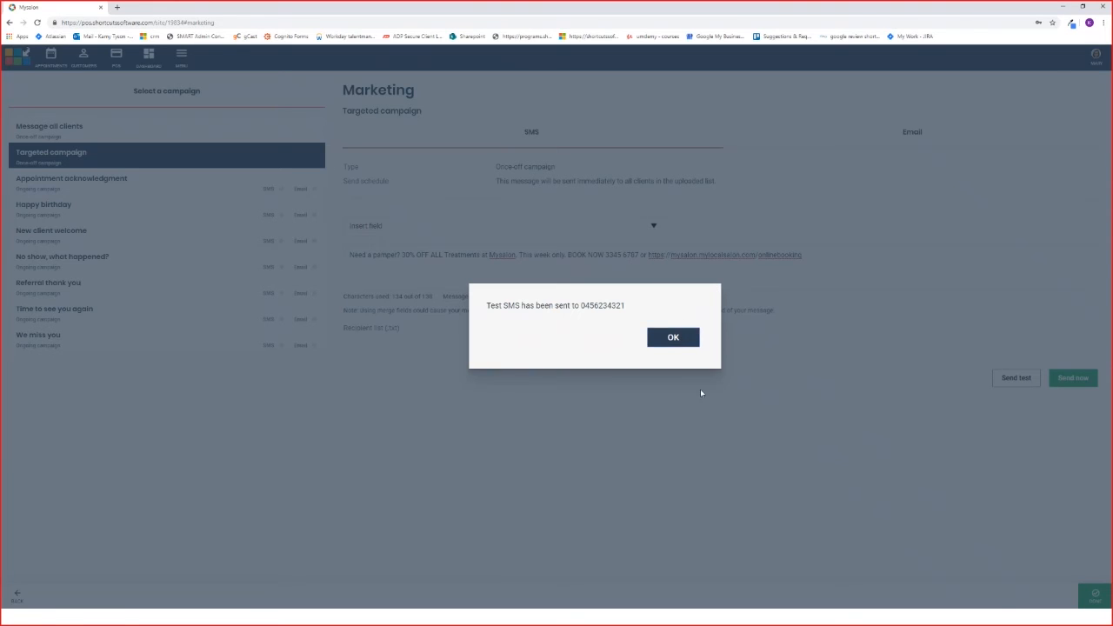
{"action": "left_click", "coordinate": [673, 337]}
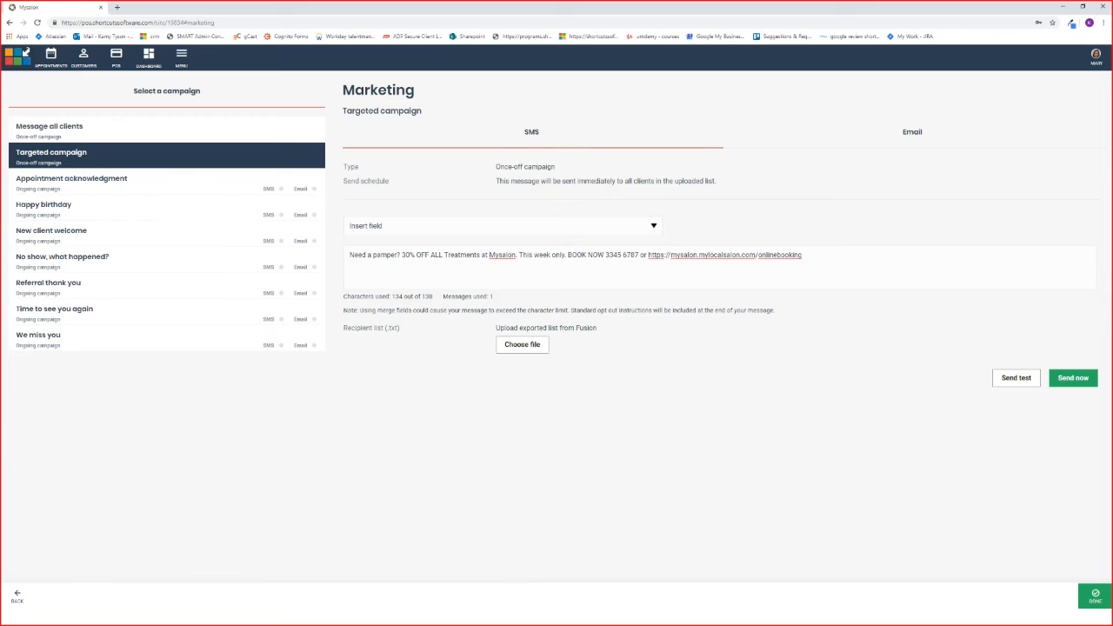
{"action": "left_click", "coordinate": [11, 617]}
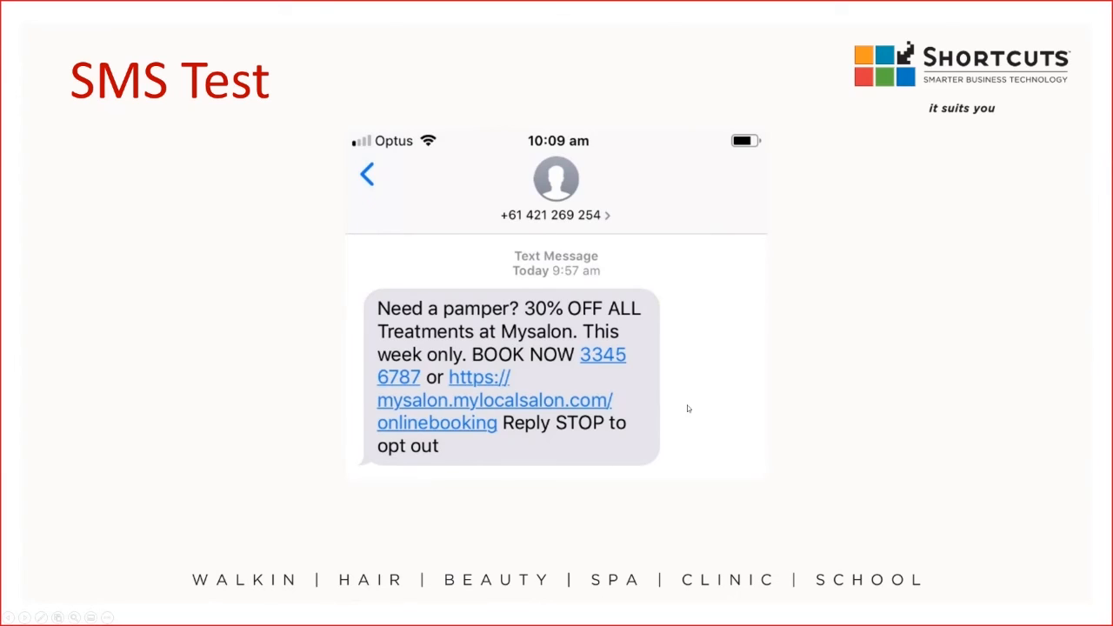
{"action": "mouse_move", "coordinate": [622, 354]}
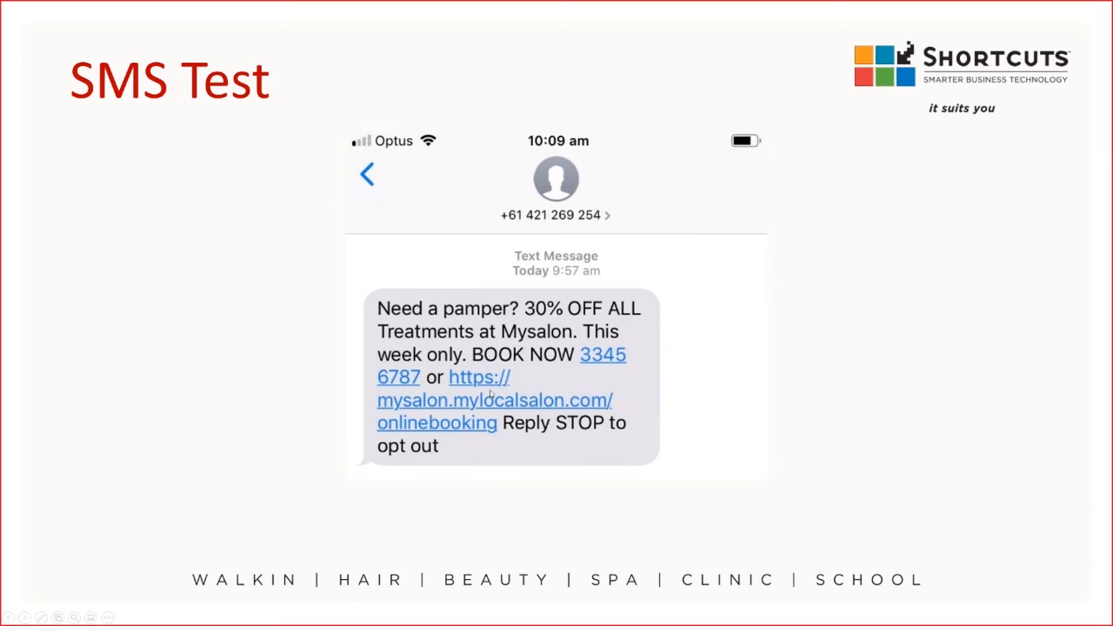
{"action": "mouse_move", "coordinate": [643, 459]}
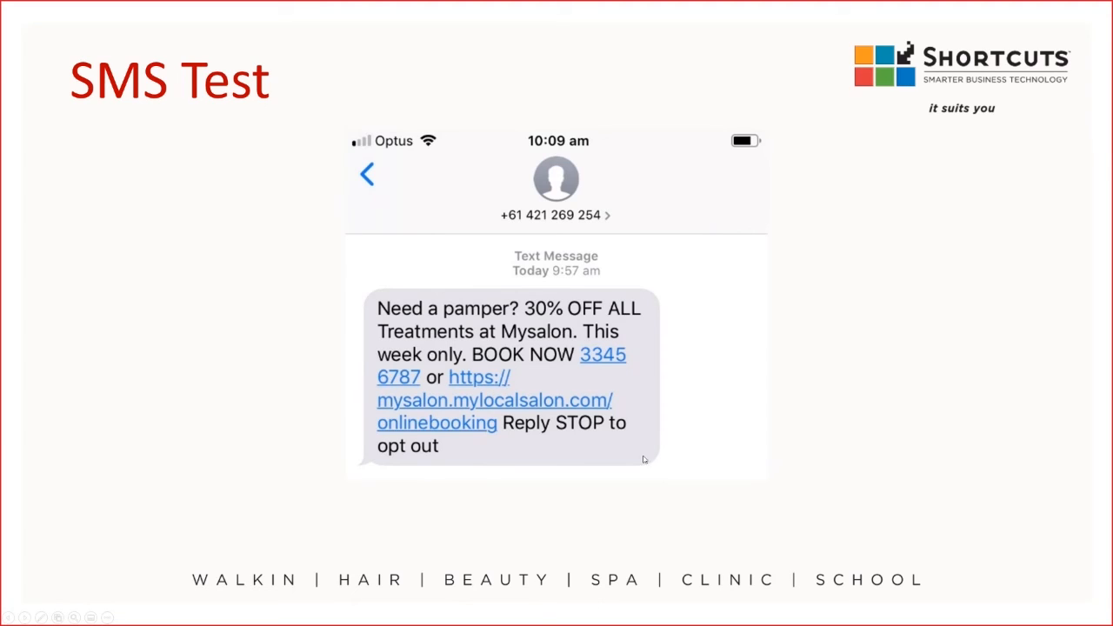
{"action": "mouse_move", "coordinate": [584, 428]}
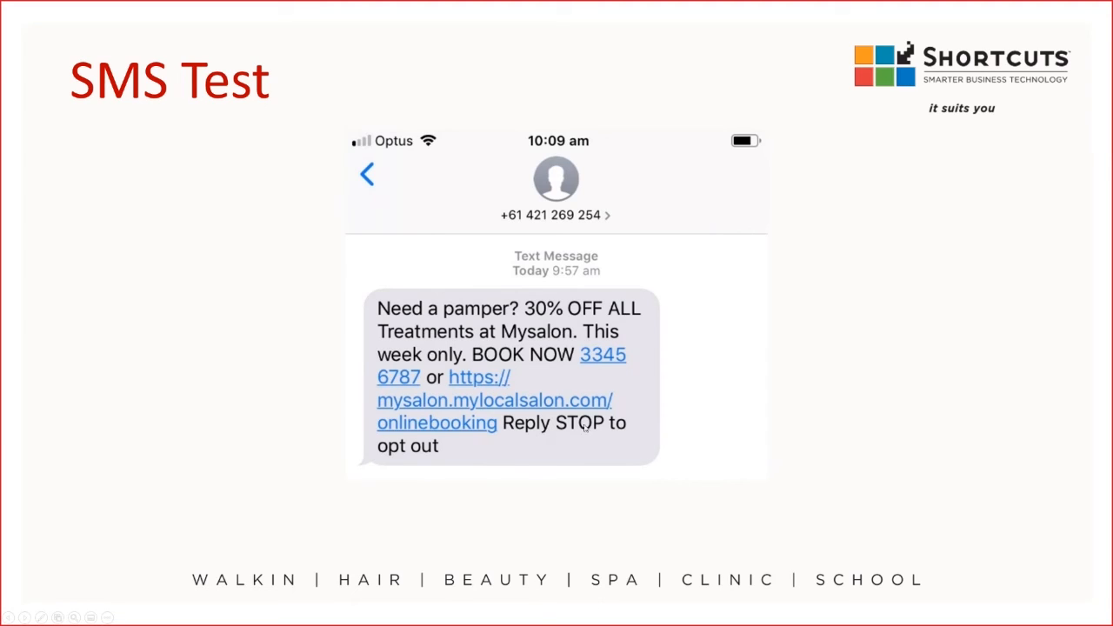
{"action": "mouse_move", "coordinate": [457, 459]}
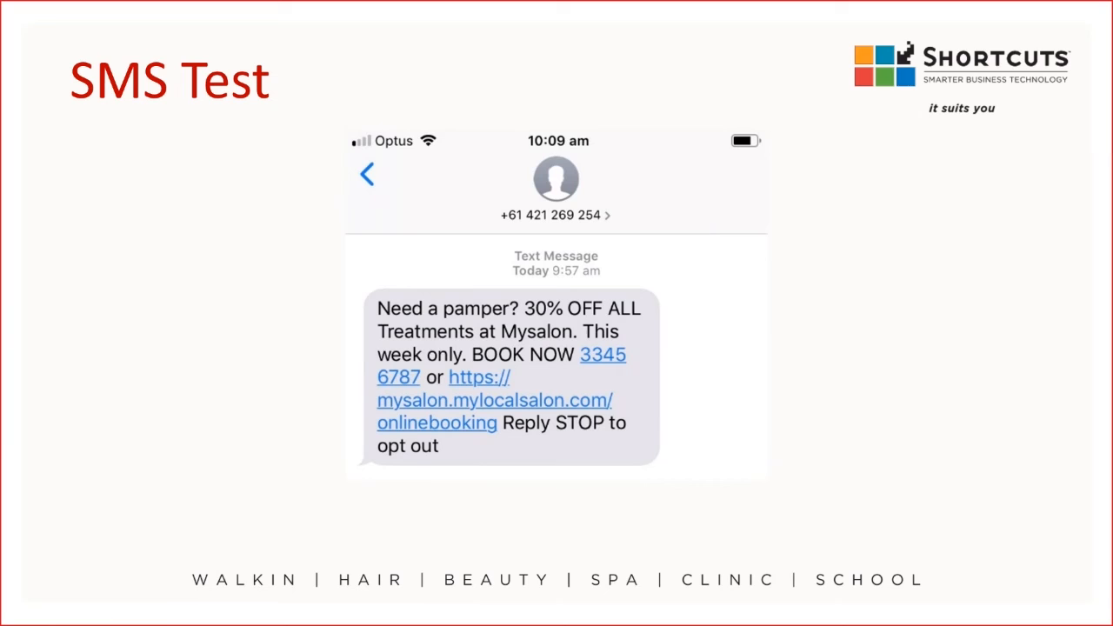
{"action": "mouse_move", "coordinate": [492, 490]}
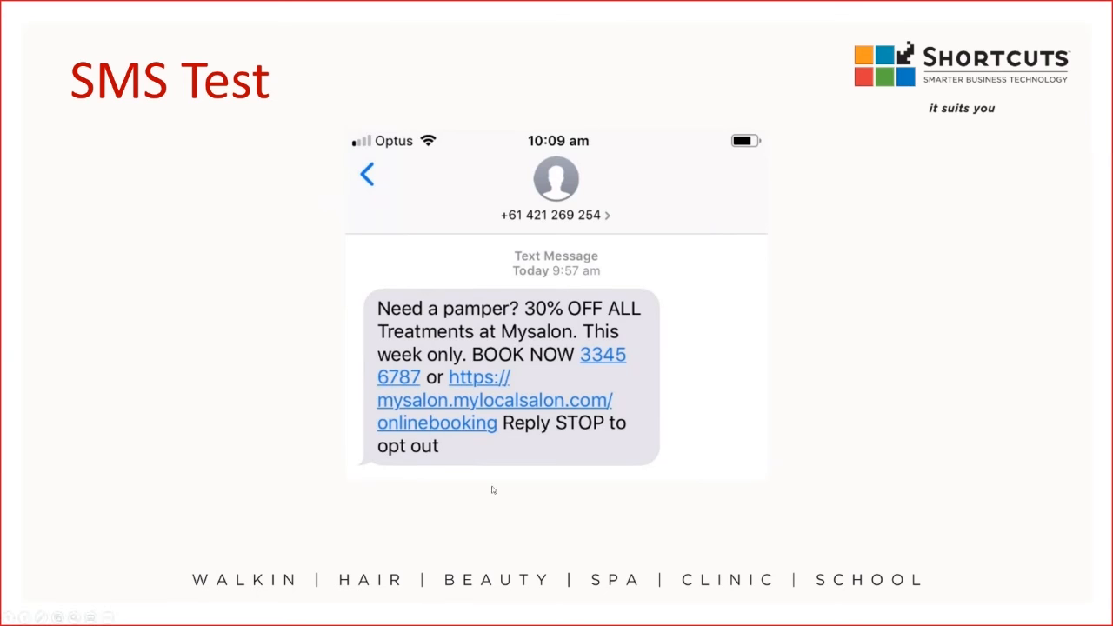
{"action": "left_click", "coordinate": [10, 615]}
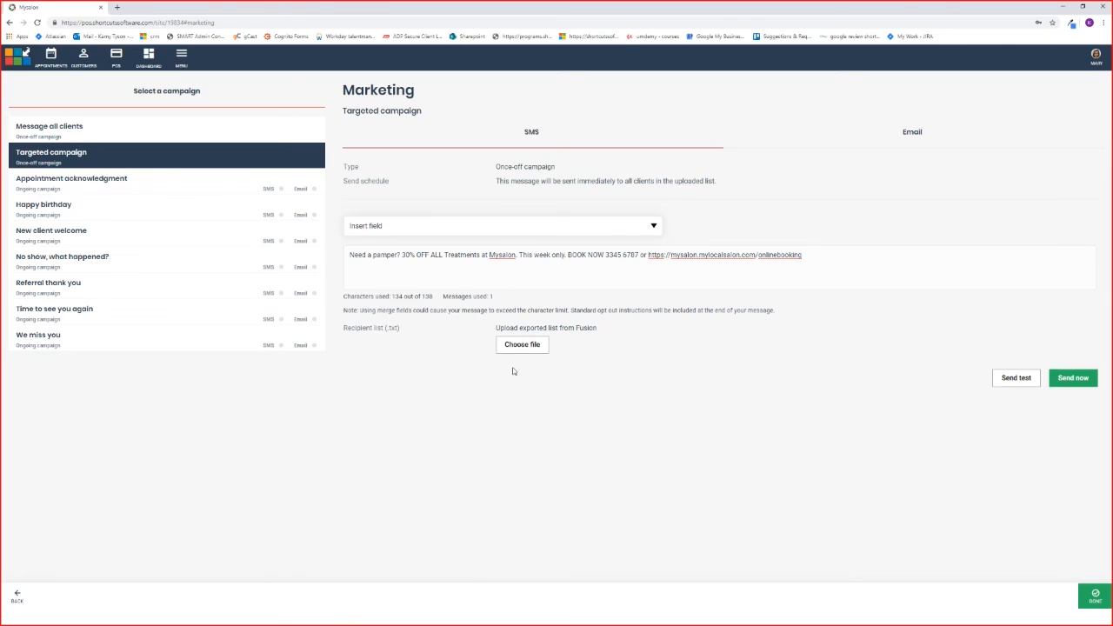
{"action": "mouse_move", "coordinate": [521, 361]}
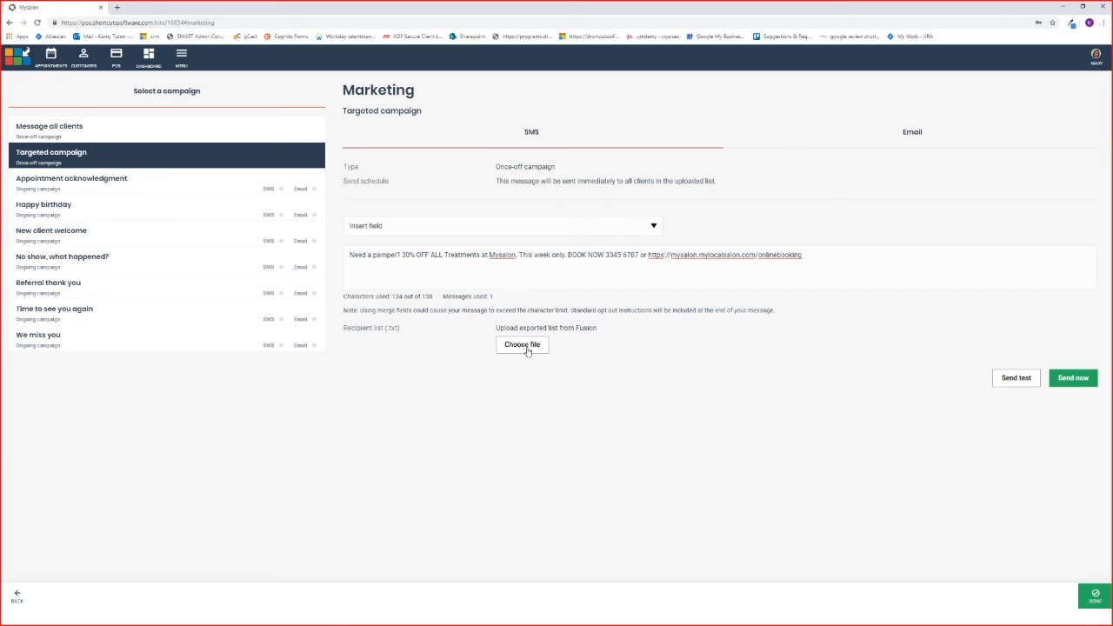
Step: Attach Client List 3-07-2019.txt from the Desktop as the recipient list
{"action": "left_click", "coordinate": [521, 344]}
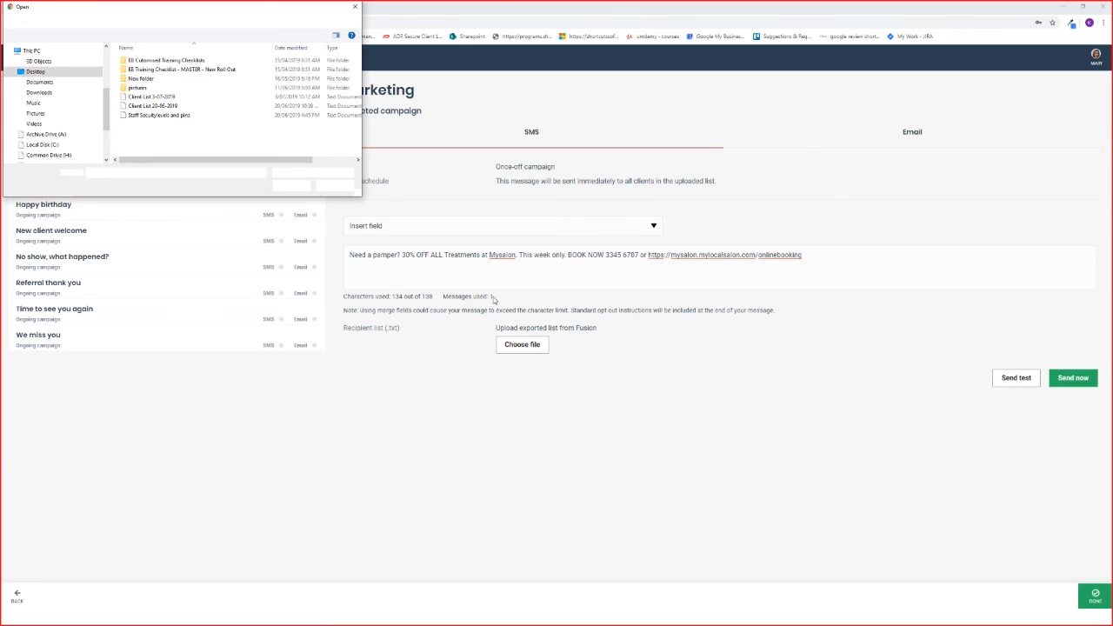
{"action": "left_click", "coordinate": [153, 97]}
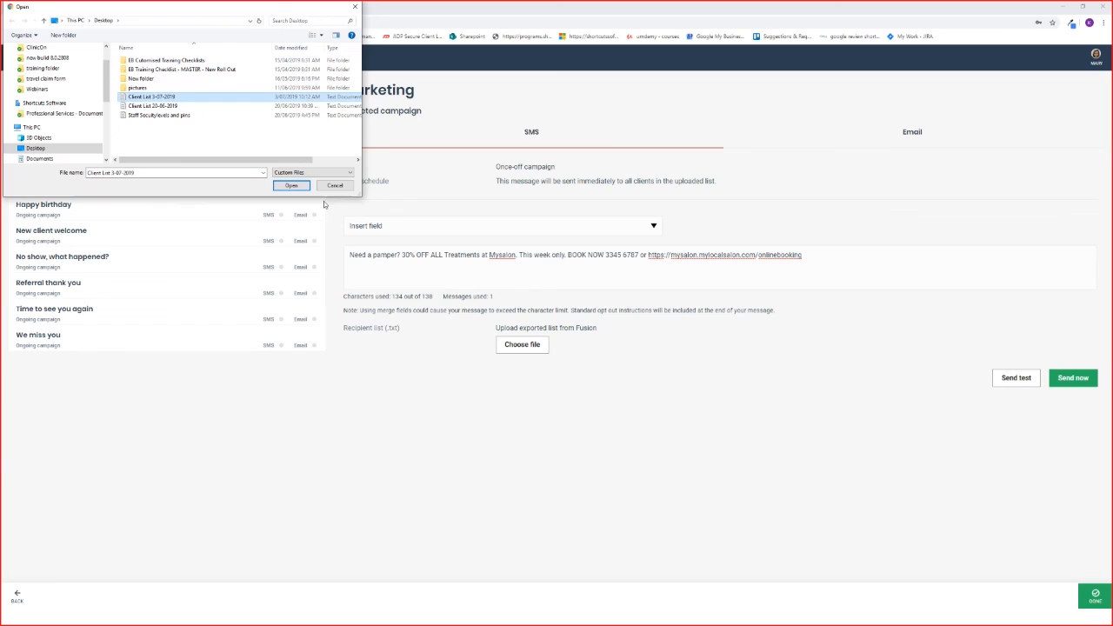
{"action": "left_click", "coordinate": [292, 184]}
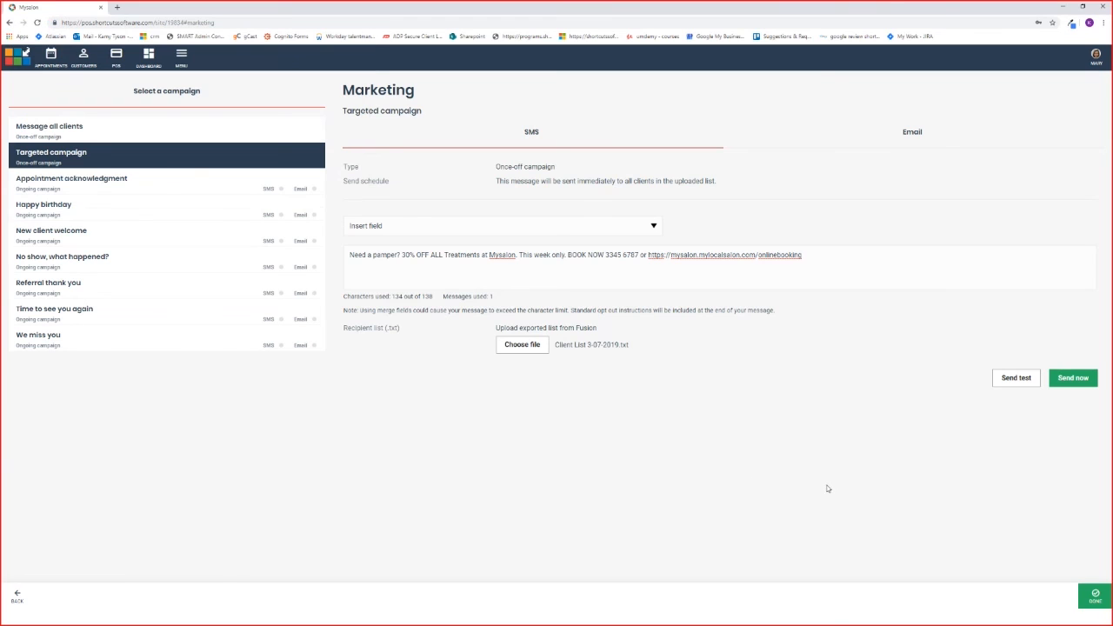
{"action": "mouse_move", "coordinate": [558, 365]}
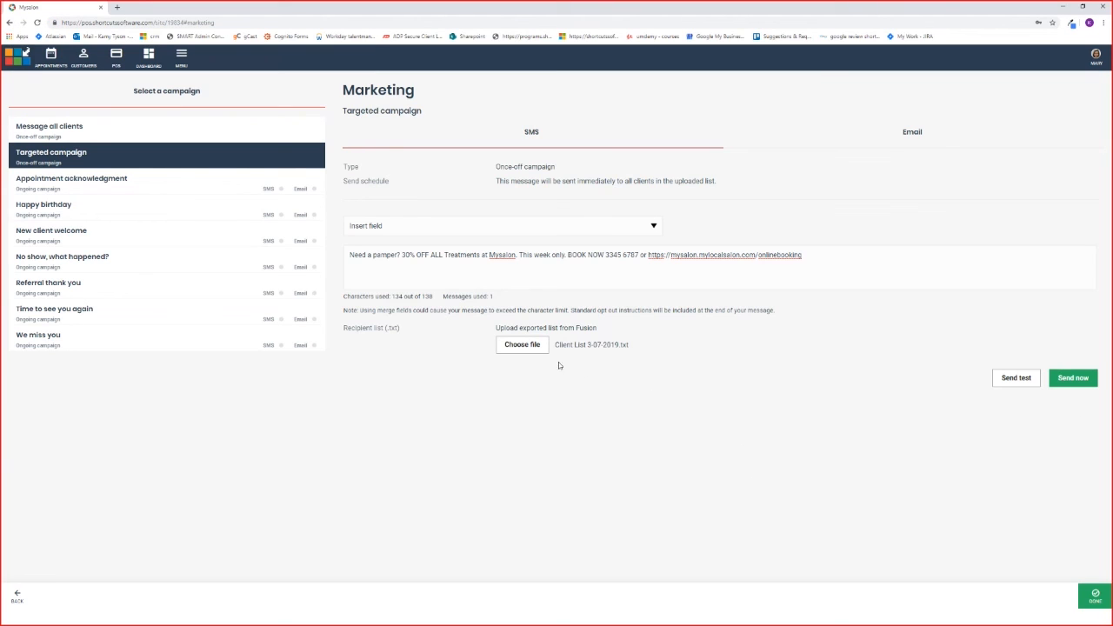
{"action": "double_click", "coordinate": [595, 345]}
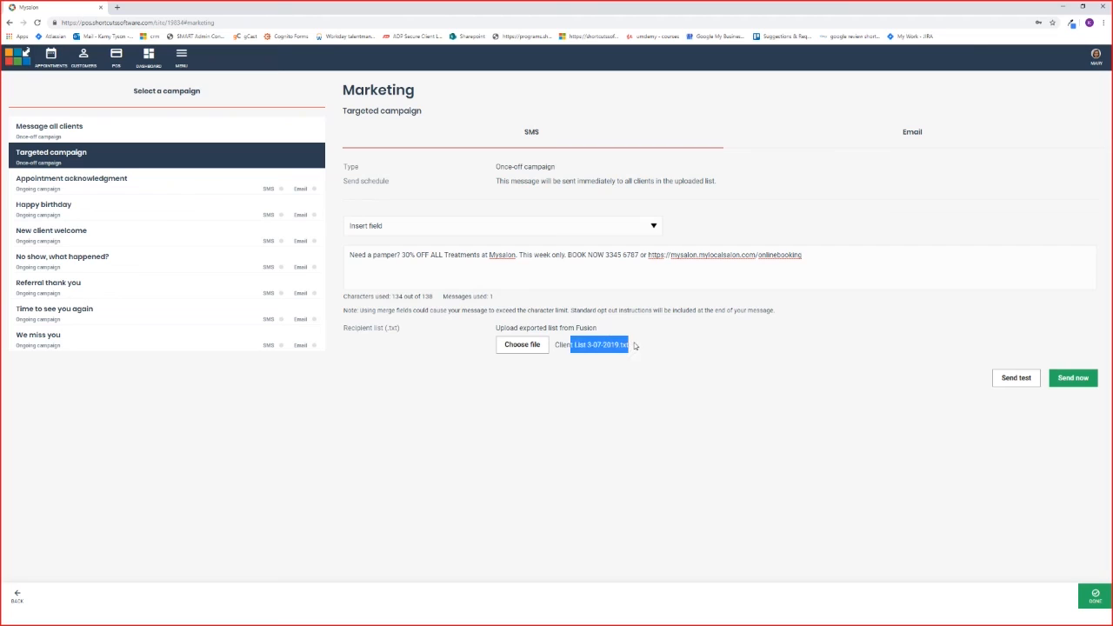
{"action": "left_click", "coordinate": [619, 426]}
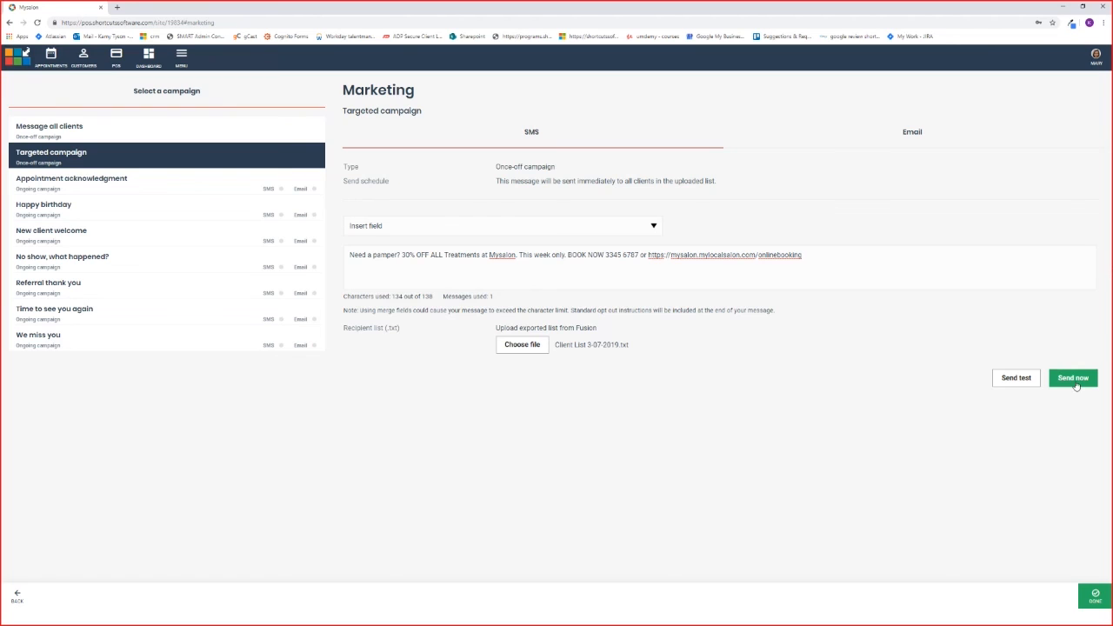
Step: Choose Send now, bringing up the confirmation for about 151 messages to 151 clients
{"action": "left_click", "coordinate": [1071, 377]}
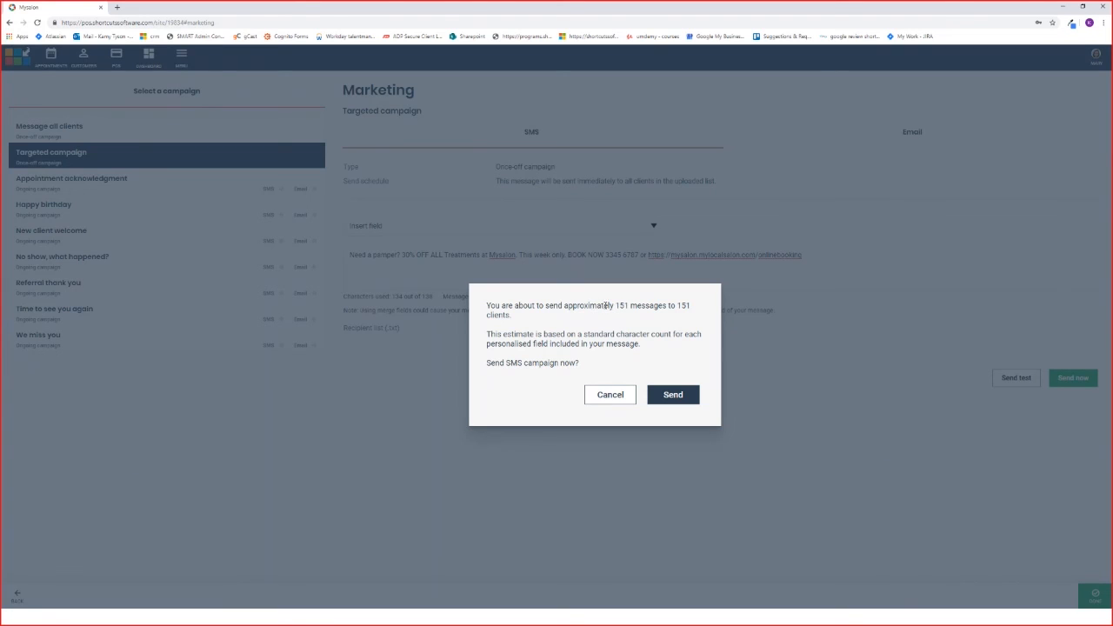
{"action": "double_click", "coordinate": [619, 306]}
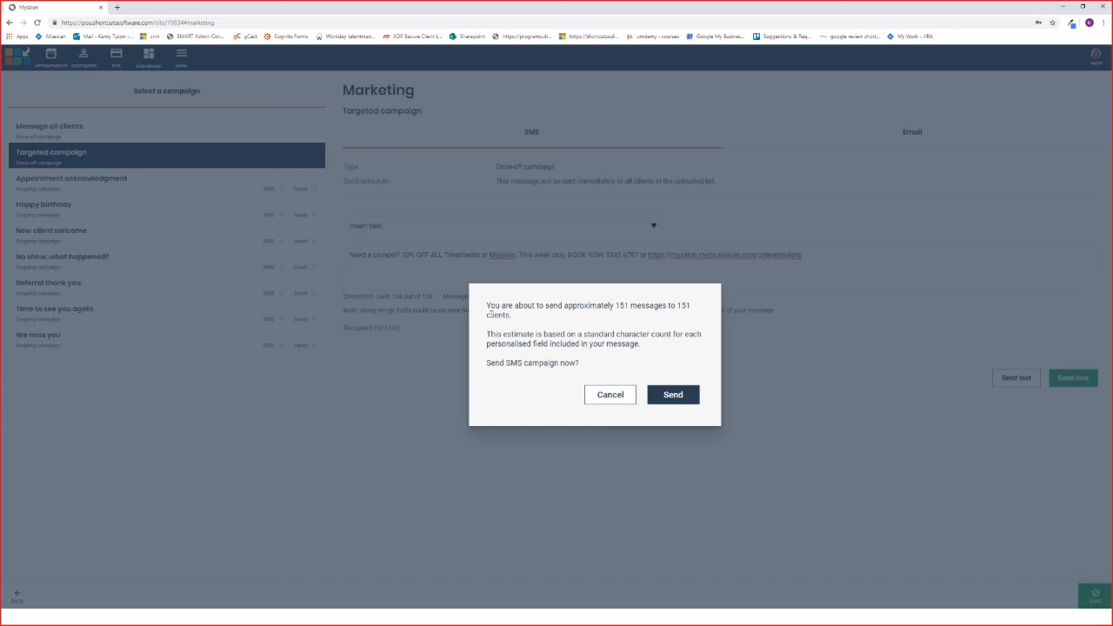
{"action": "mouse_move", "coordinate": [767, 273]}
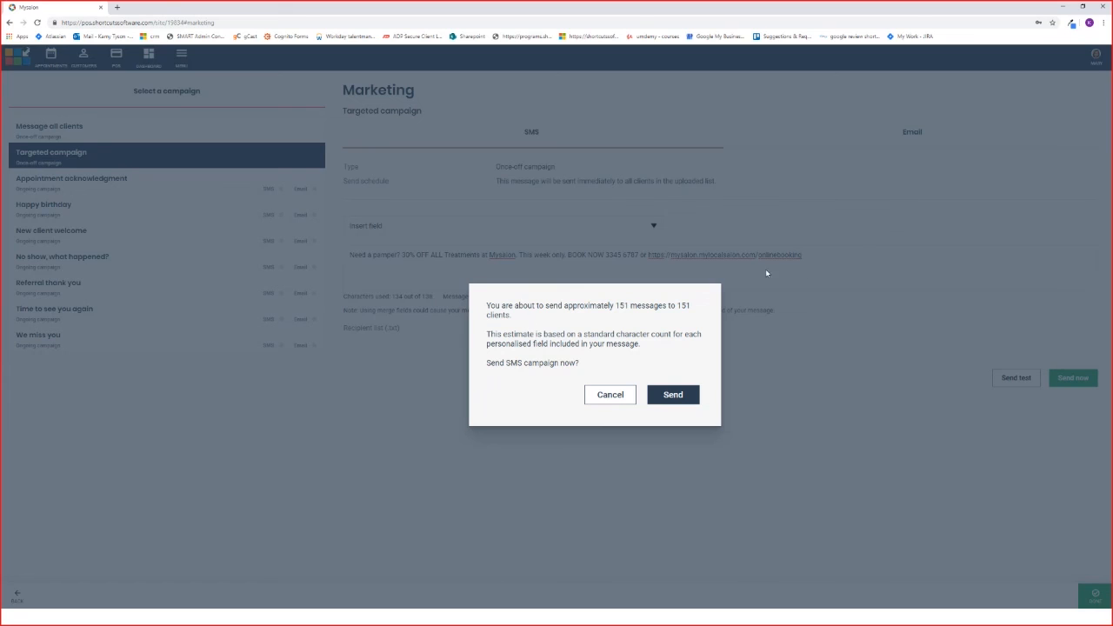
{"action": "mouse_move", "coordinate": [733, 352]}
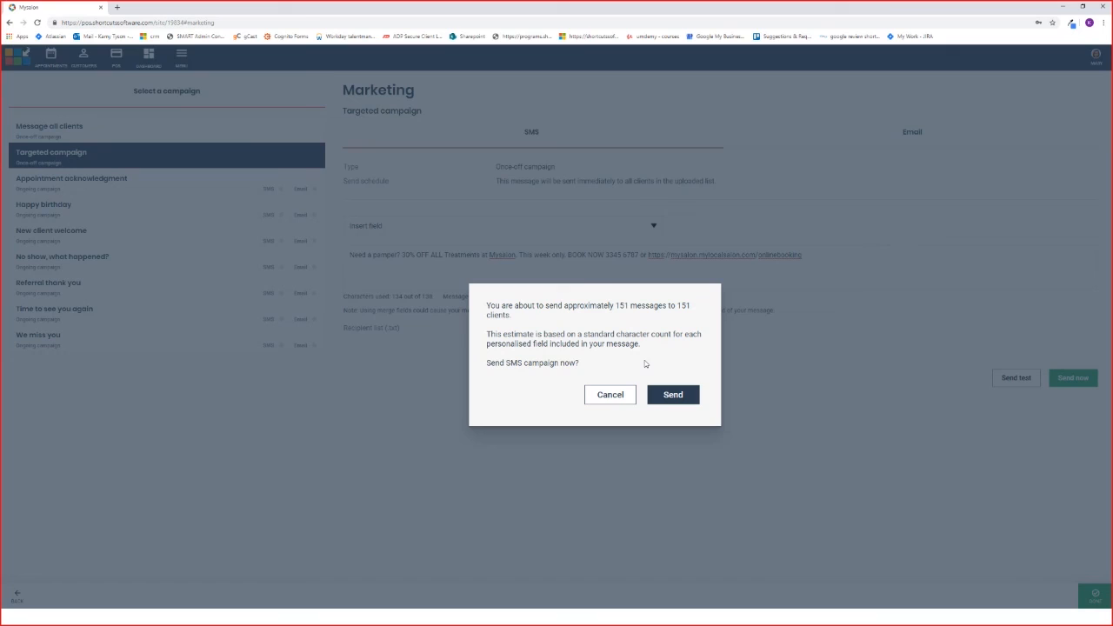
{"action": "mouse_move", "coordinate": [654, 390]}
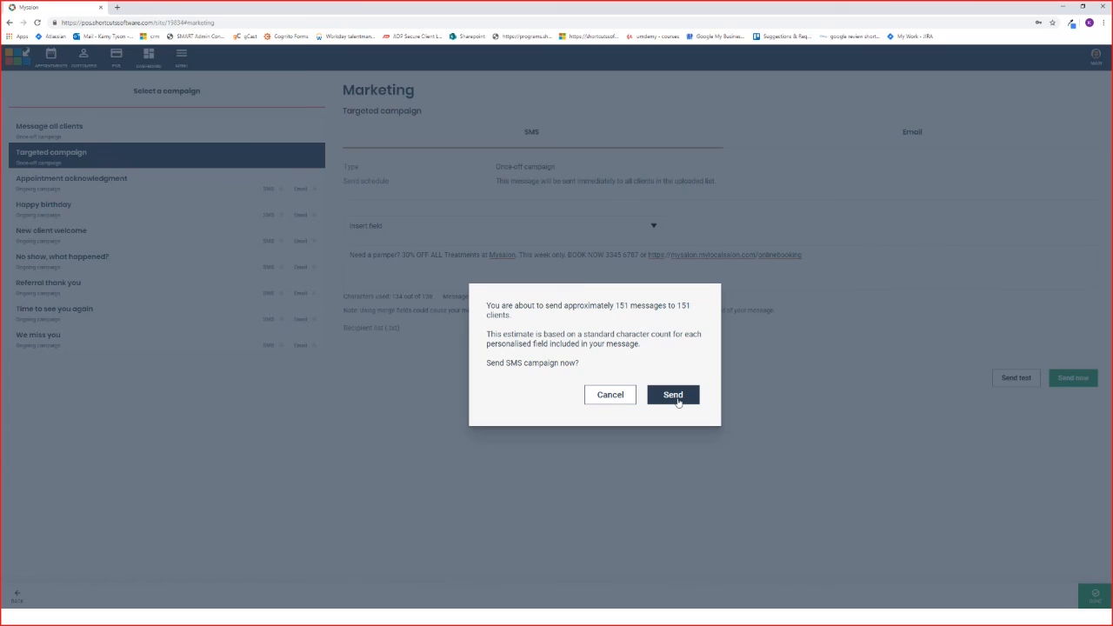
{"action": "mouse_move", "coordinate": [640, 501]}
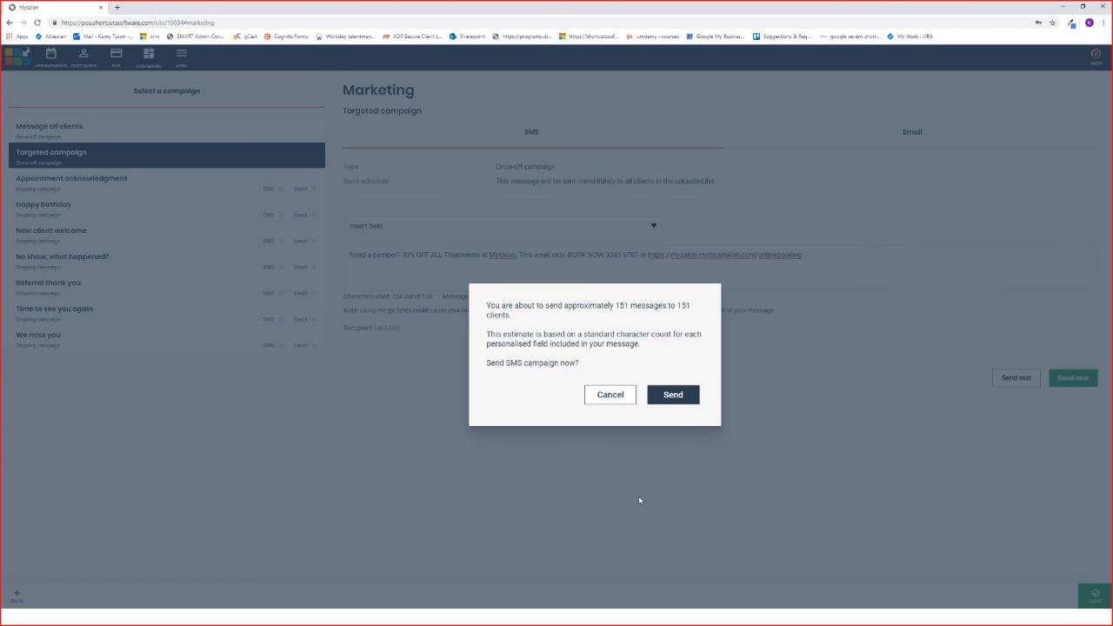
{"action": "left_click", "coordinate": [11, 617]}
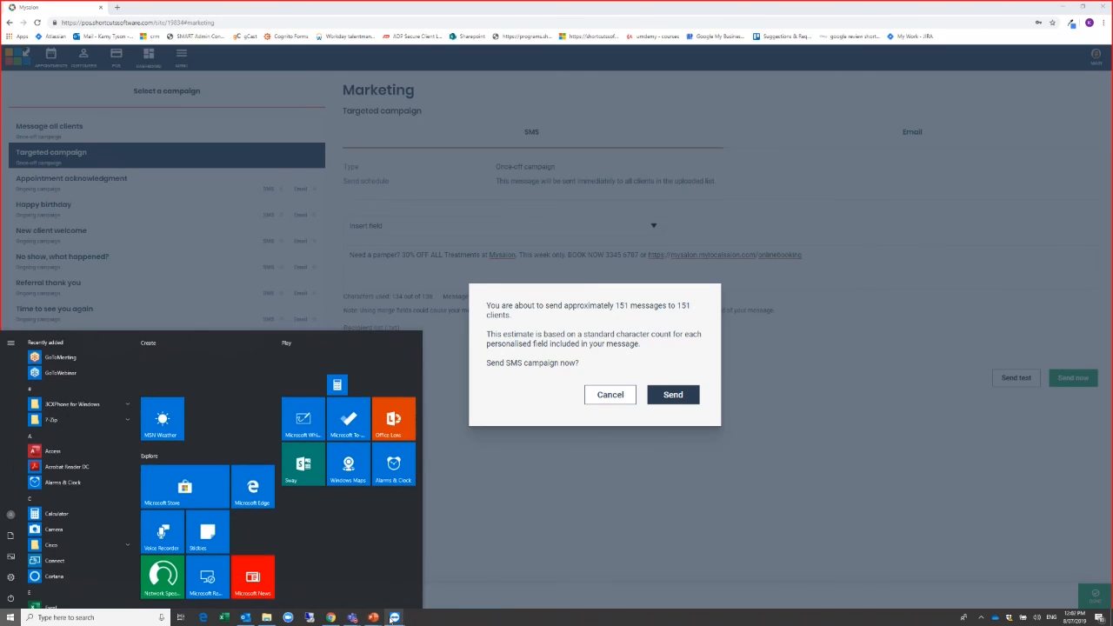